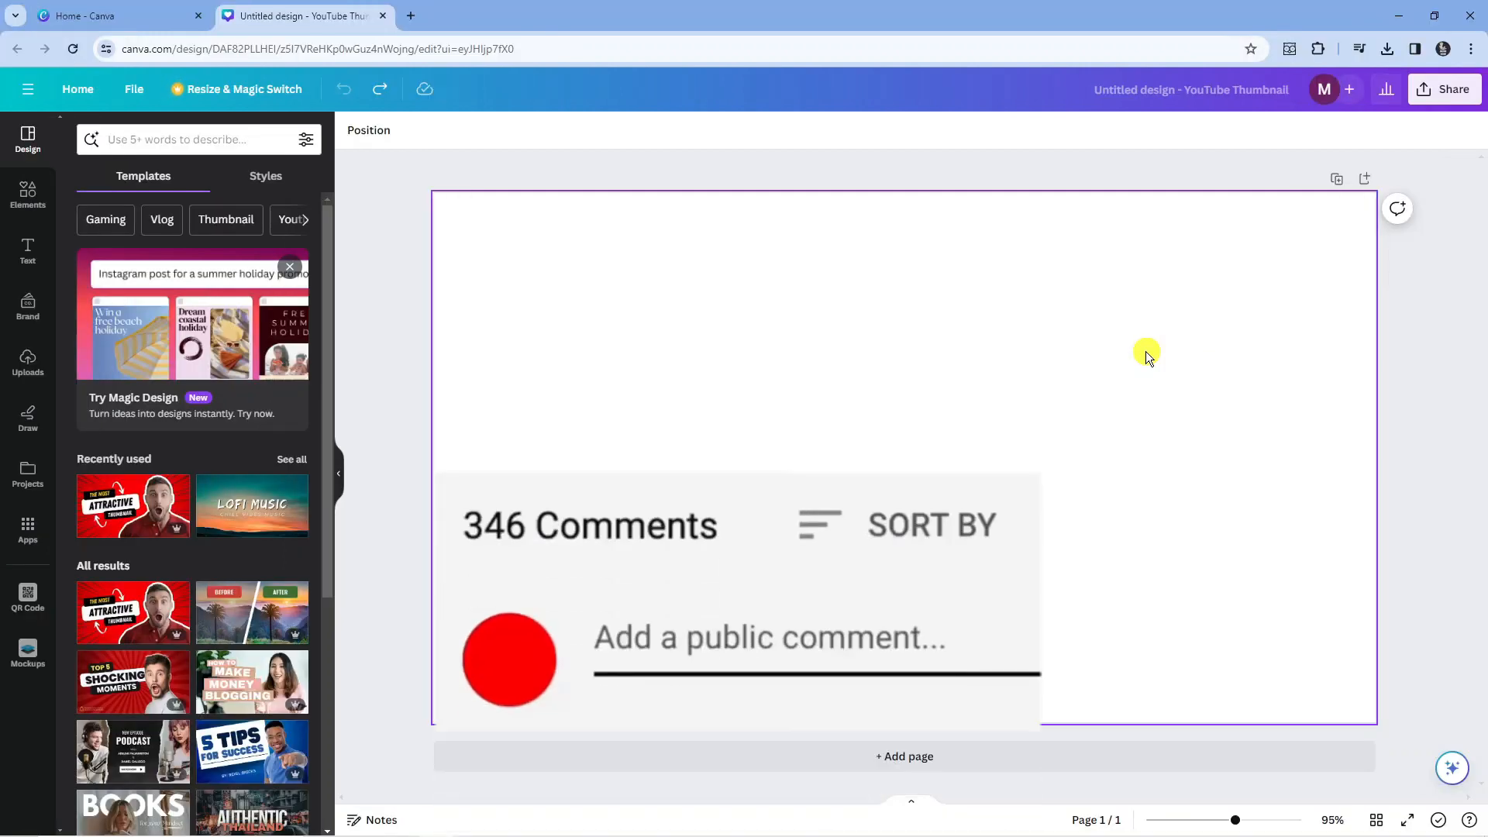
# Search the Apps collection for 'text to' and bring up the Magic Media app's details.
pyautogui.write('Great vid!')
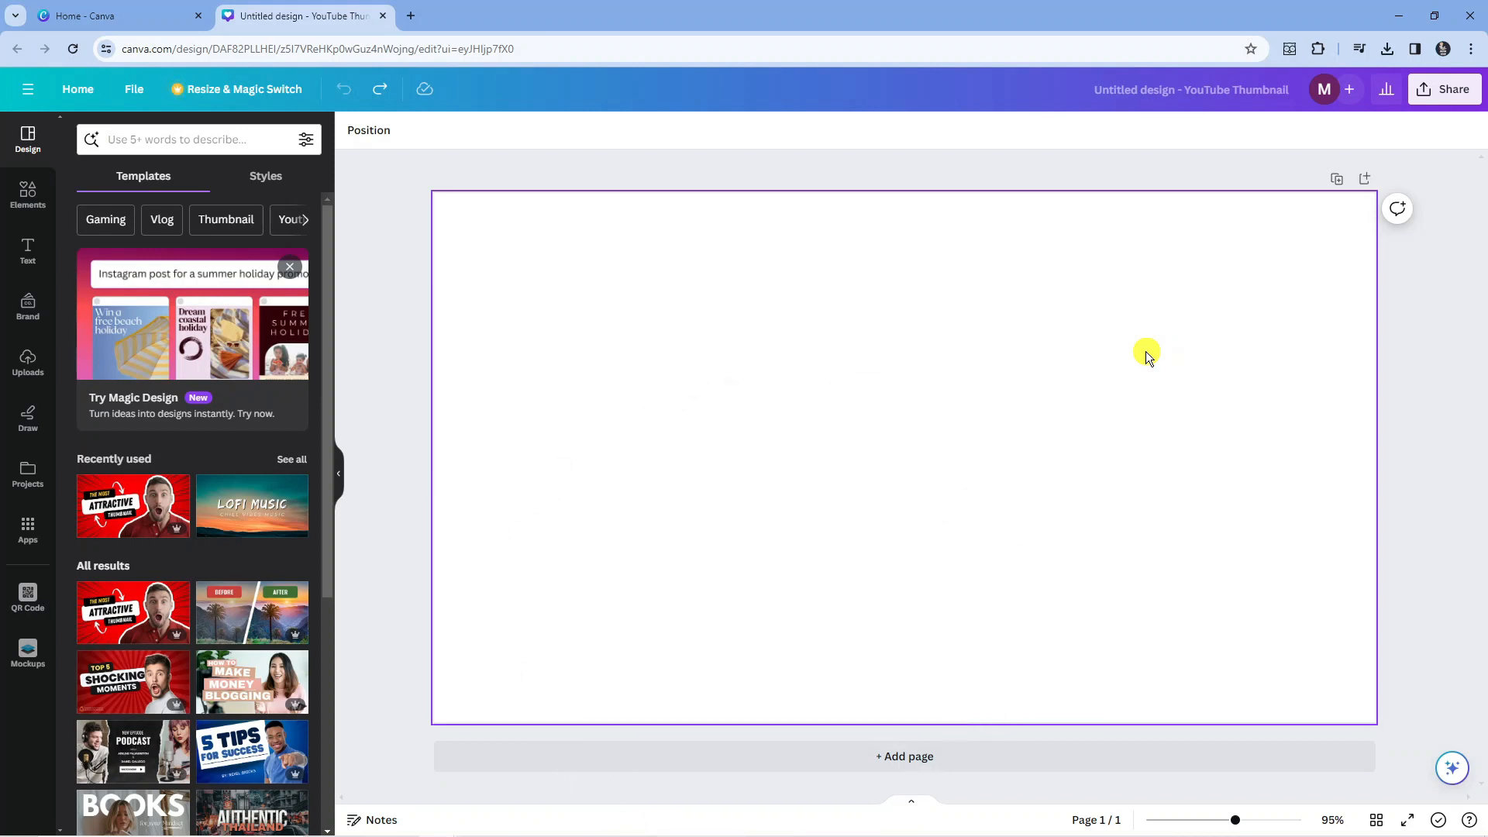
pyautogui.moveTo(849, 295)
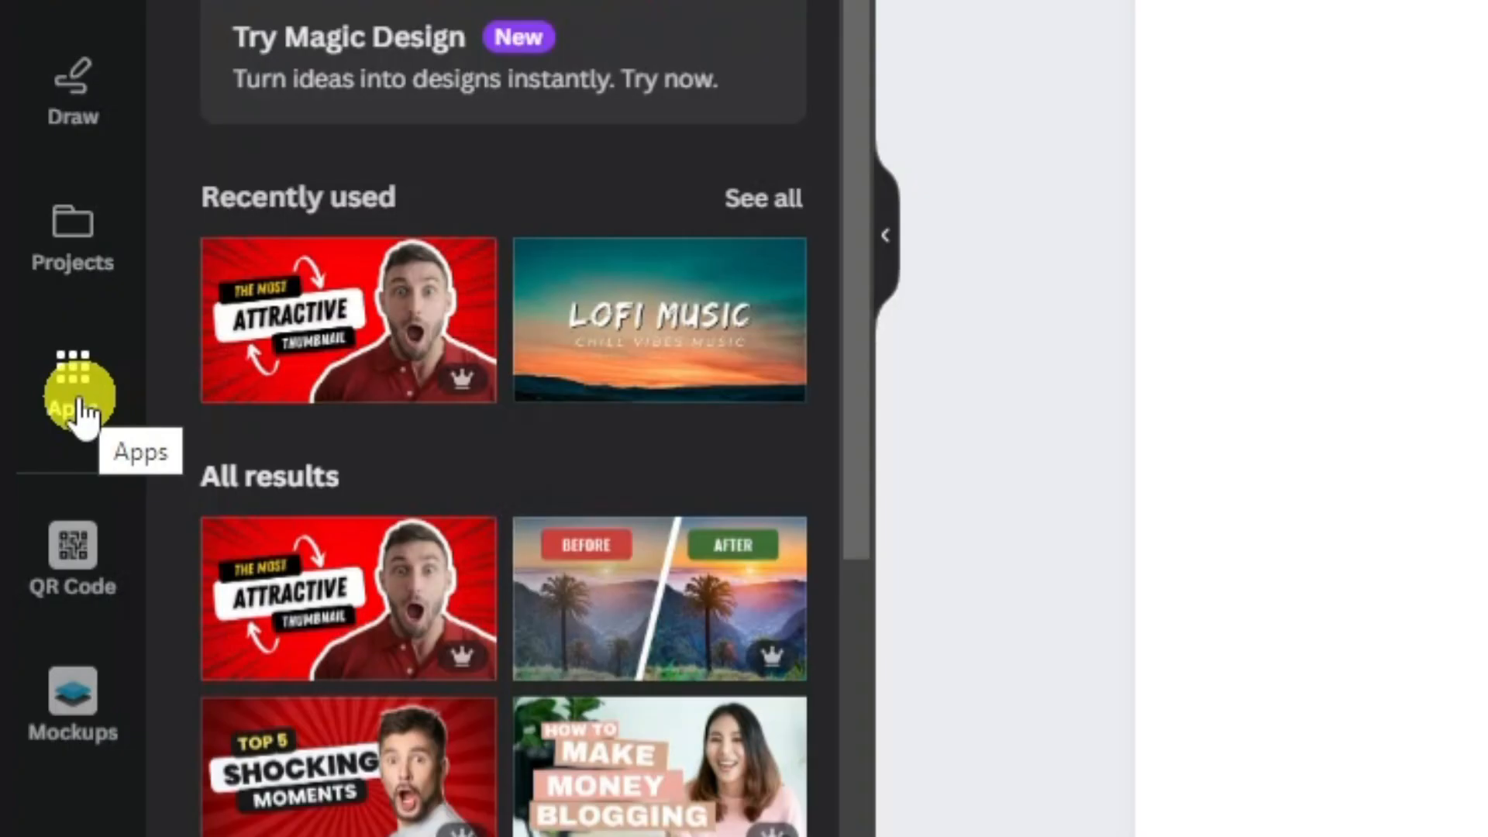
pyautogui.click(68, 390)
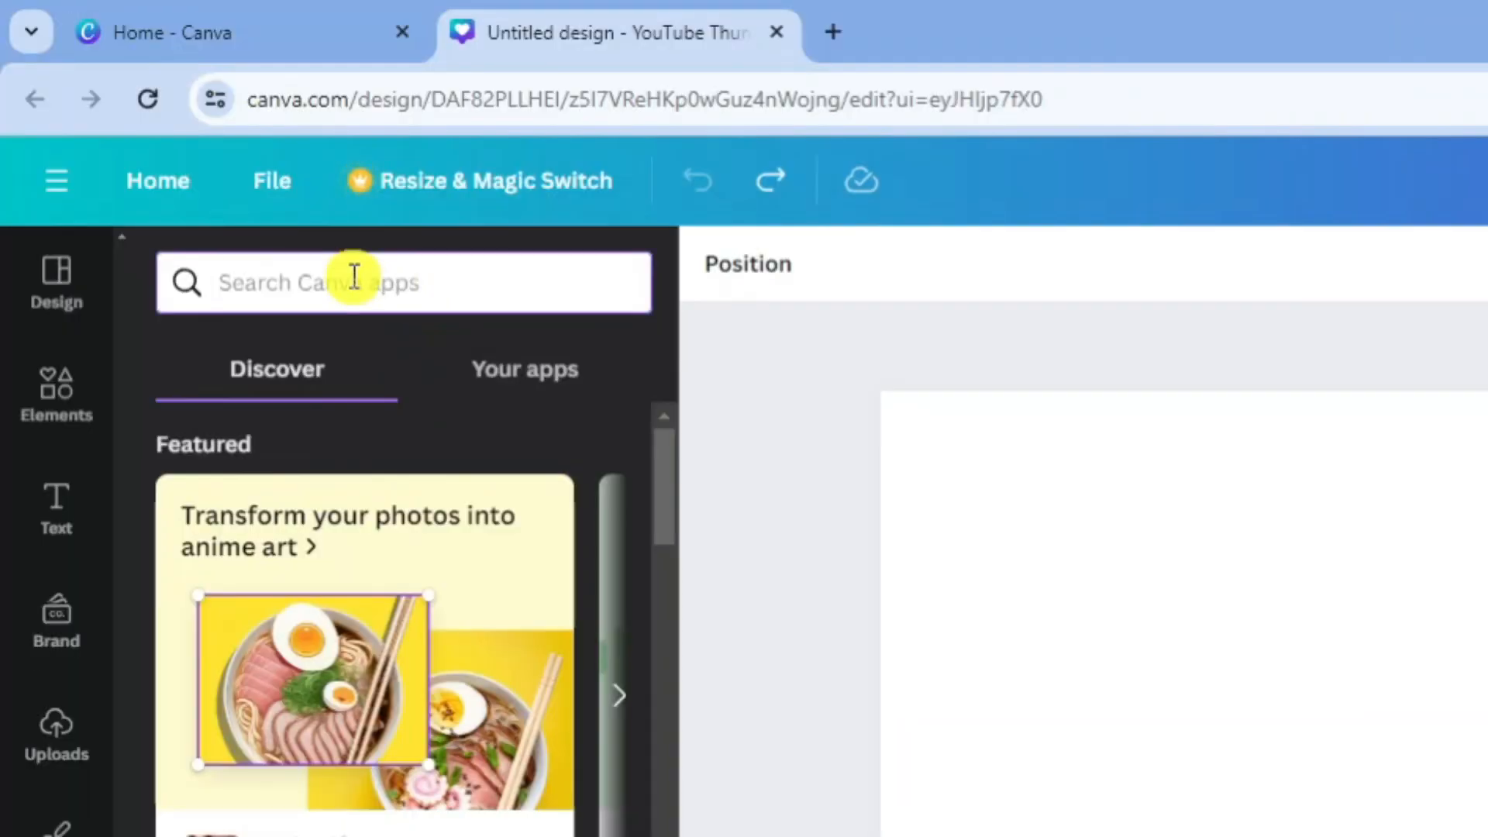
pyautogui.write('text to image')
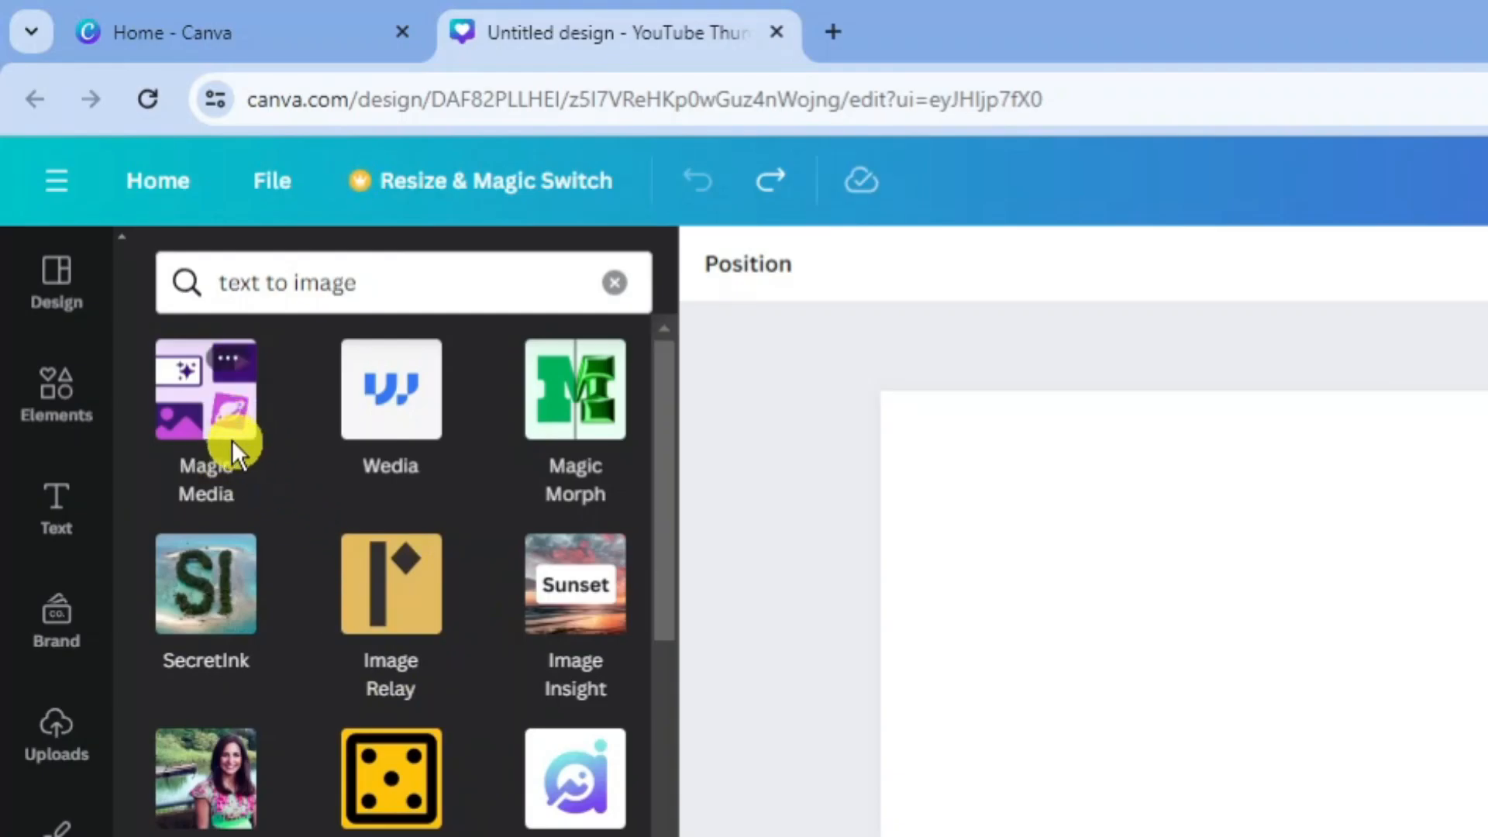
pyautogui.click(205, 389)
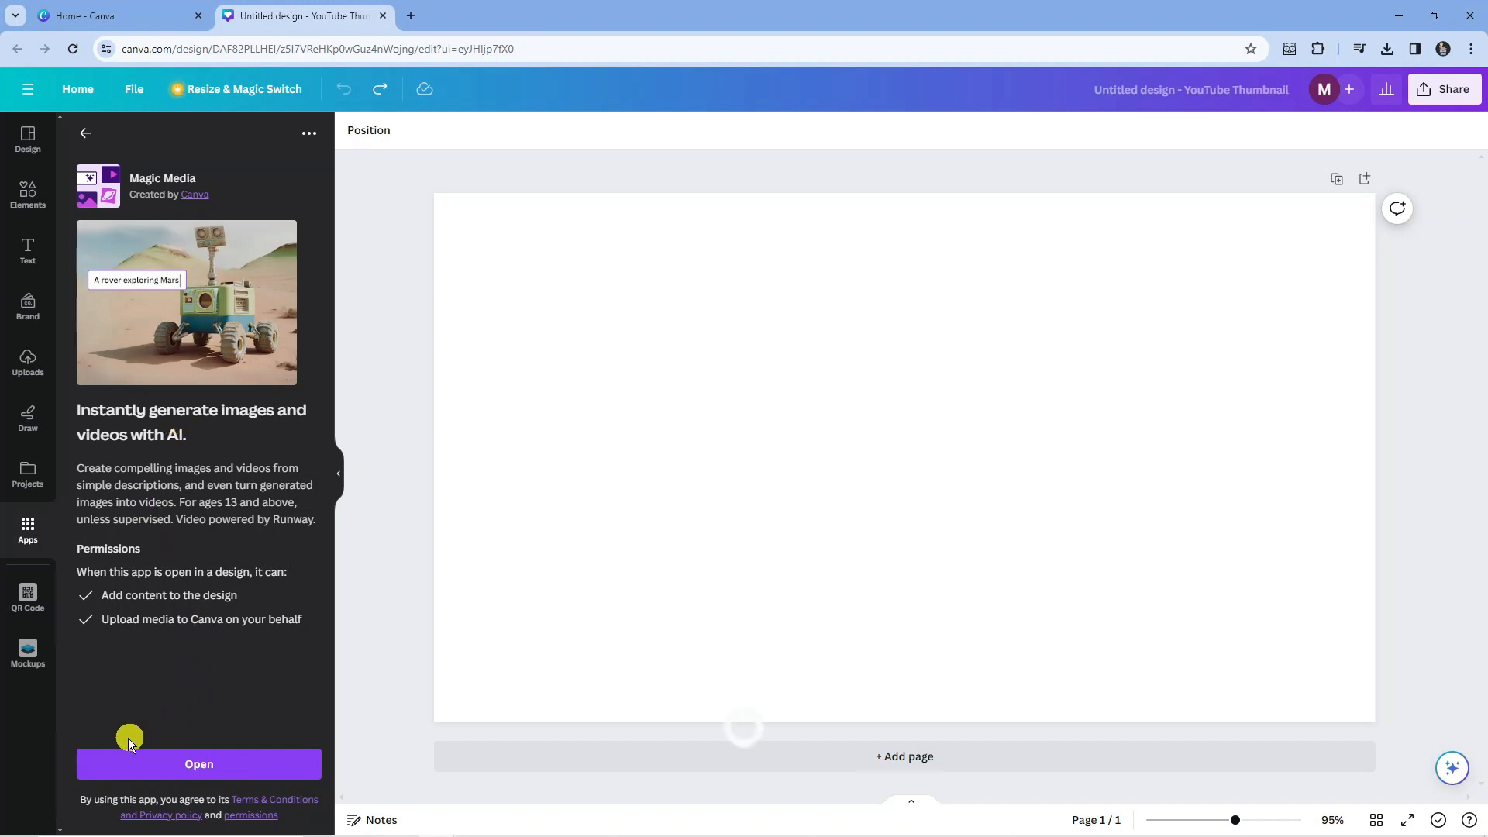
# Launch Magic Media and fill its prompt with the 19th-century New York ambulance example.
pyautogui.click(198, 763)
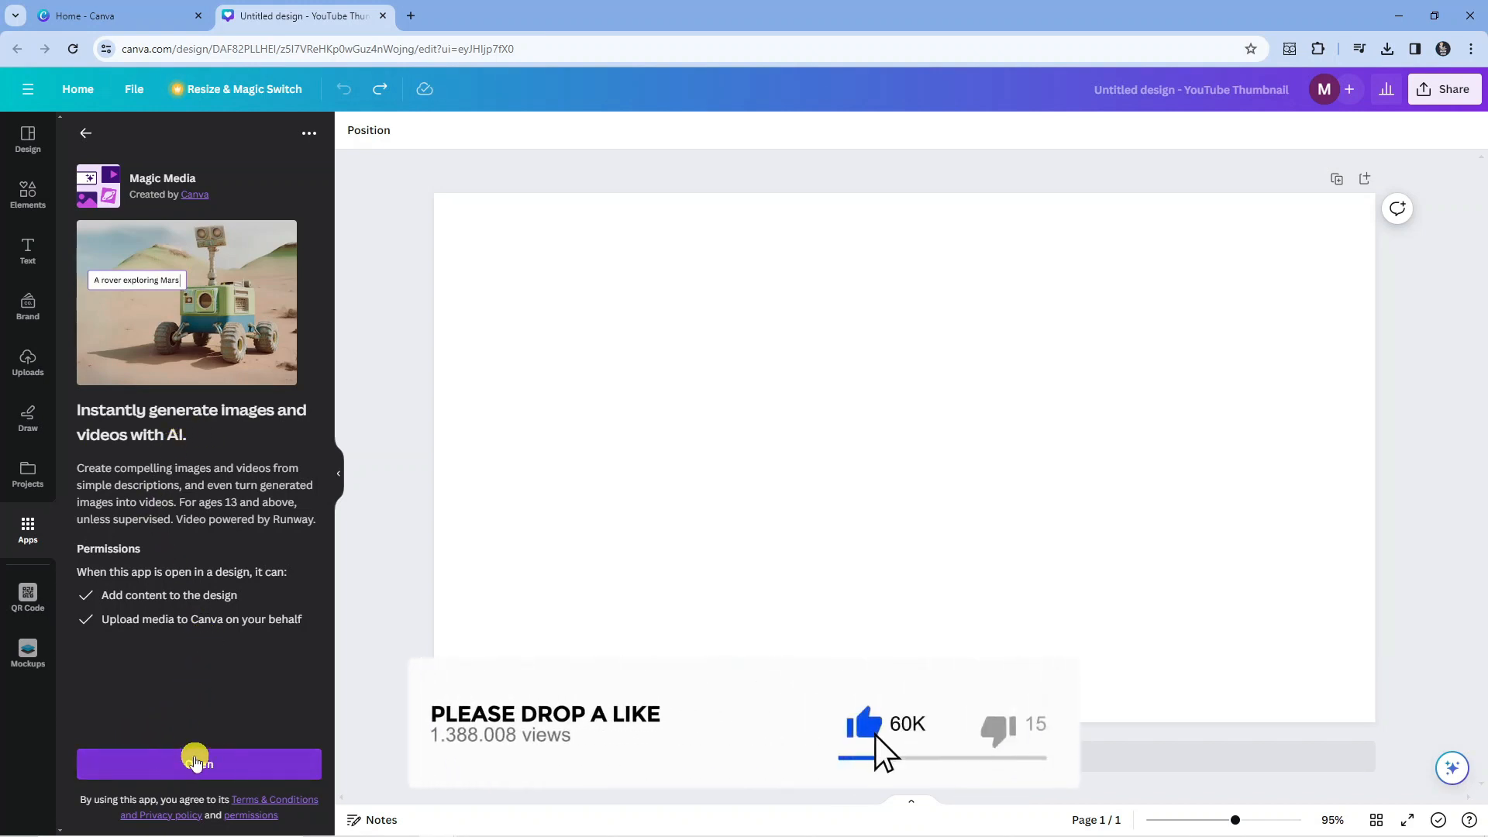
pyautogui.click(198, 763)
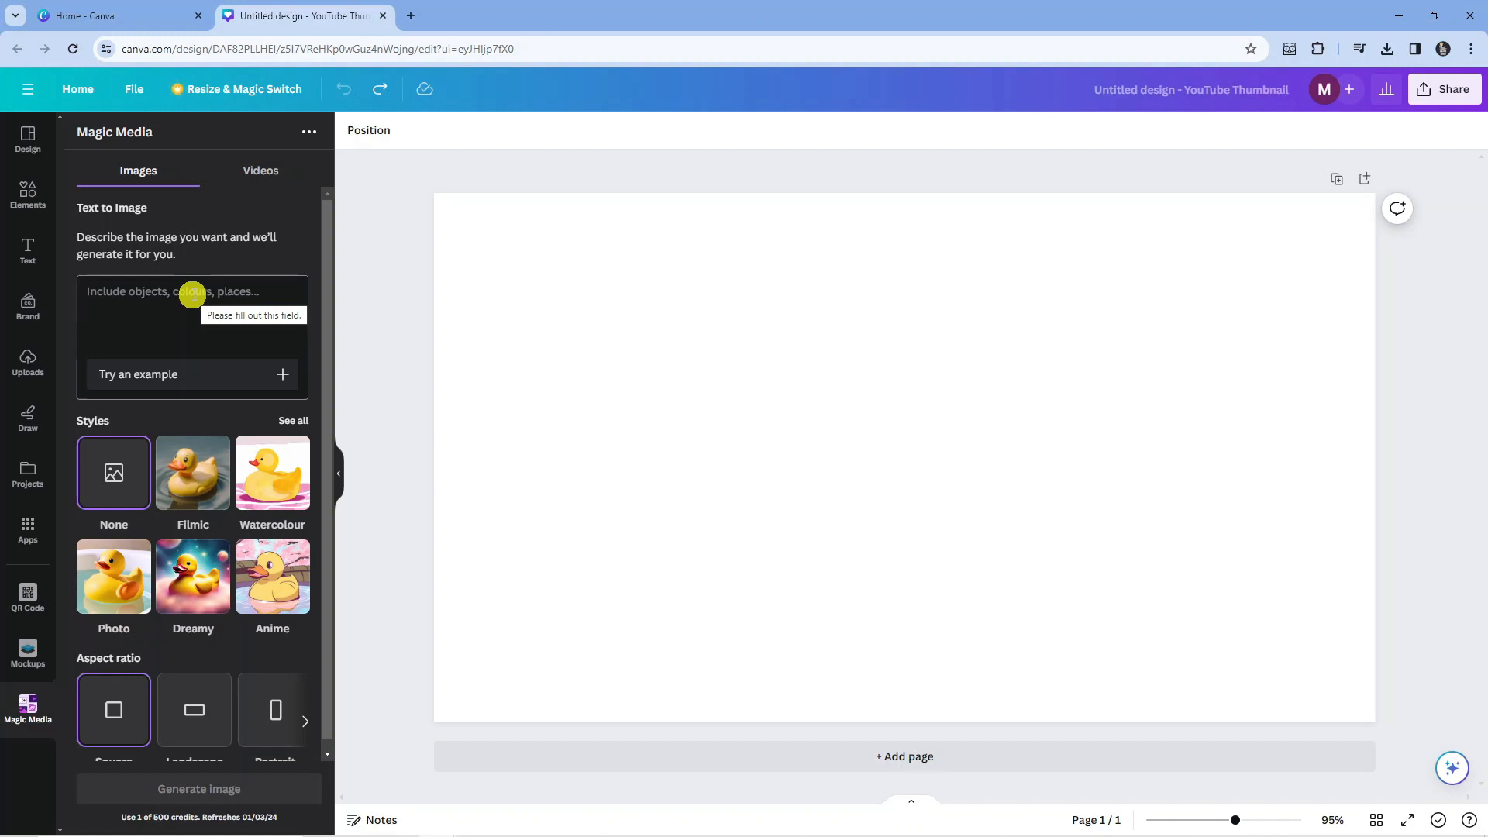
pyautogui.moveTo(238, 335)
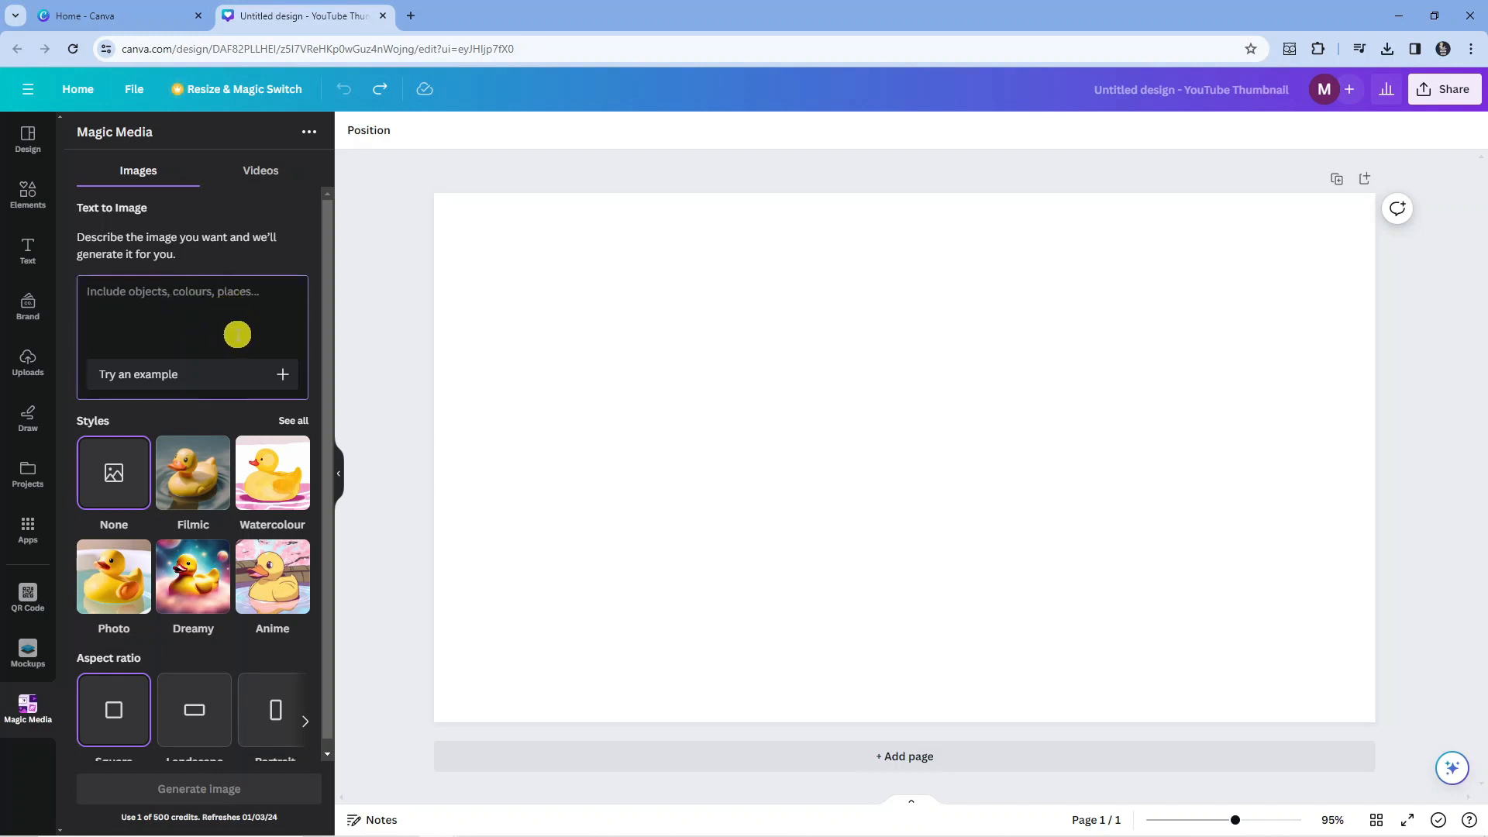
pyautogui.moveTo(236, 374)
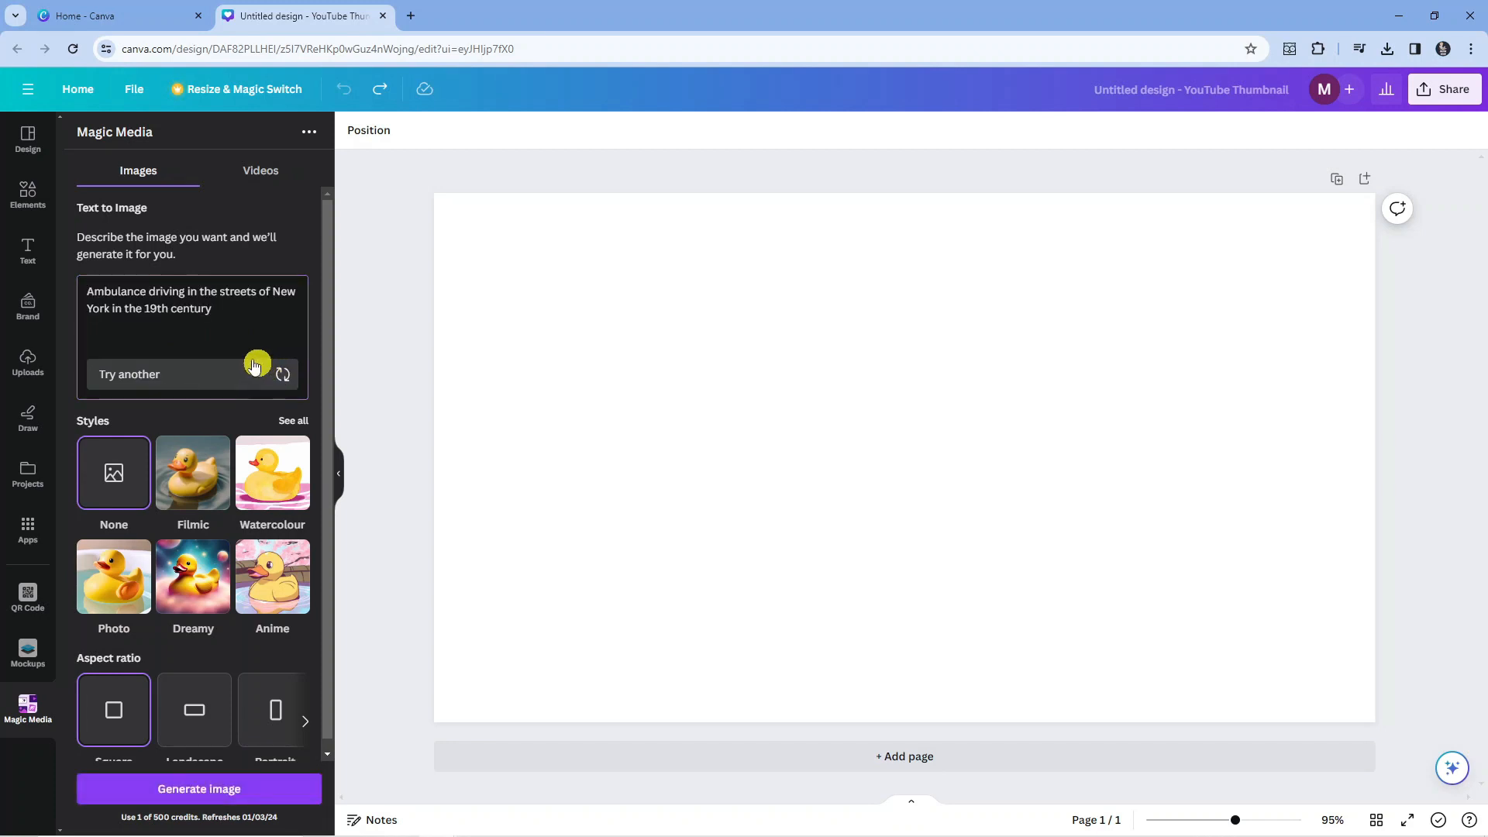
pyautogui.moveTo(130, 307)
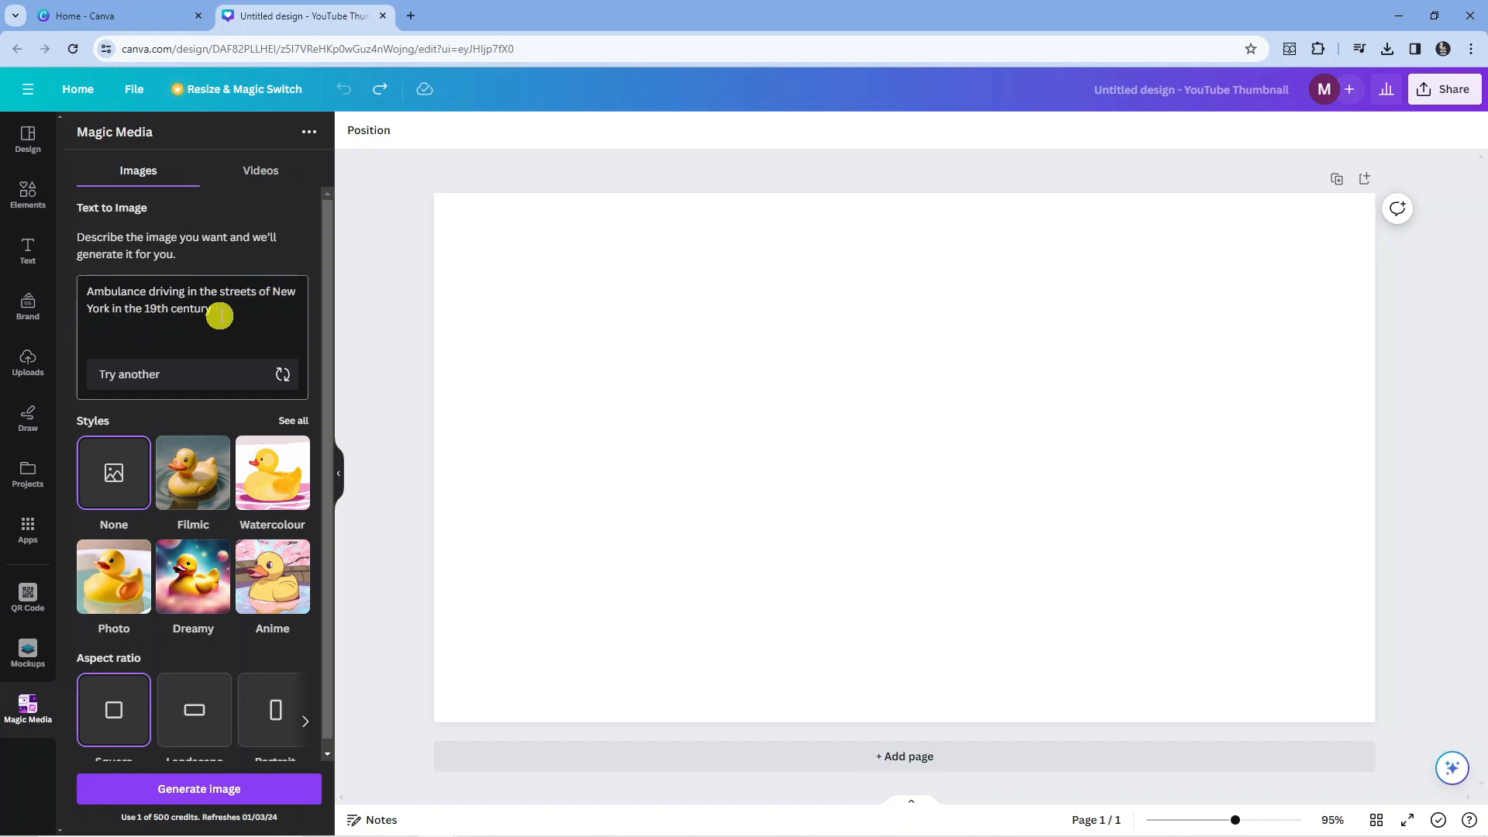
pyautogui.moveTo(118, 440)
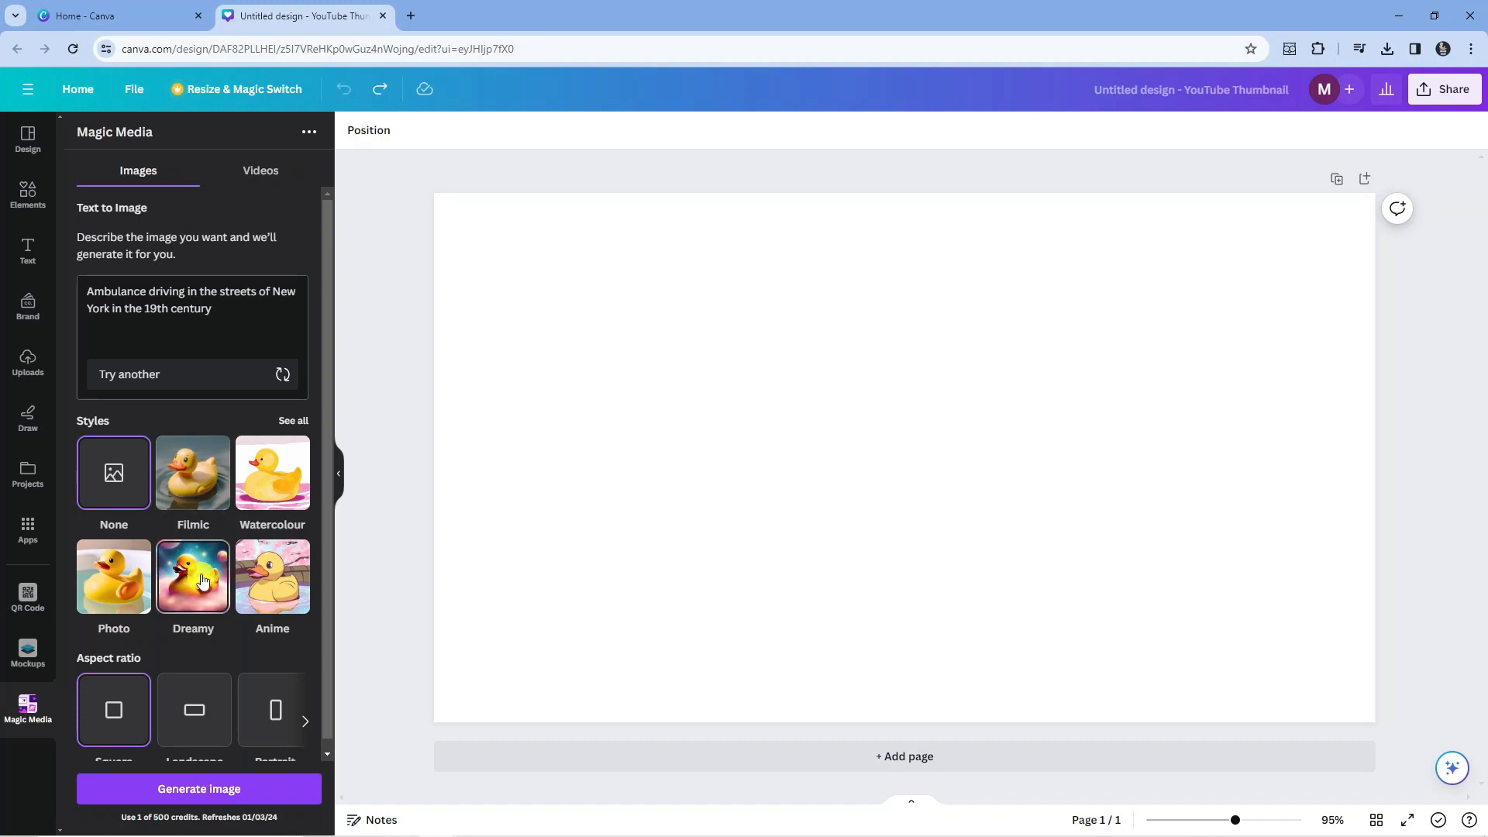
pyautogui.moveTo(203, 495)
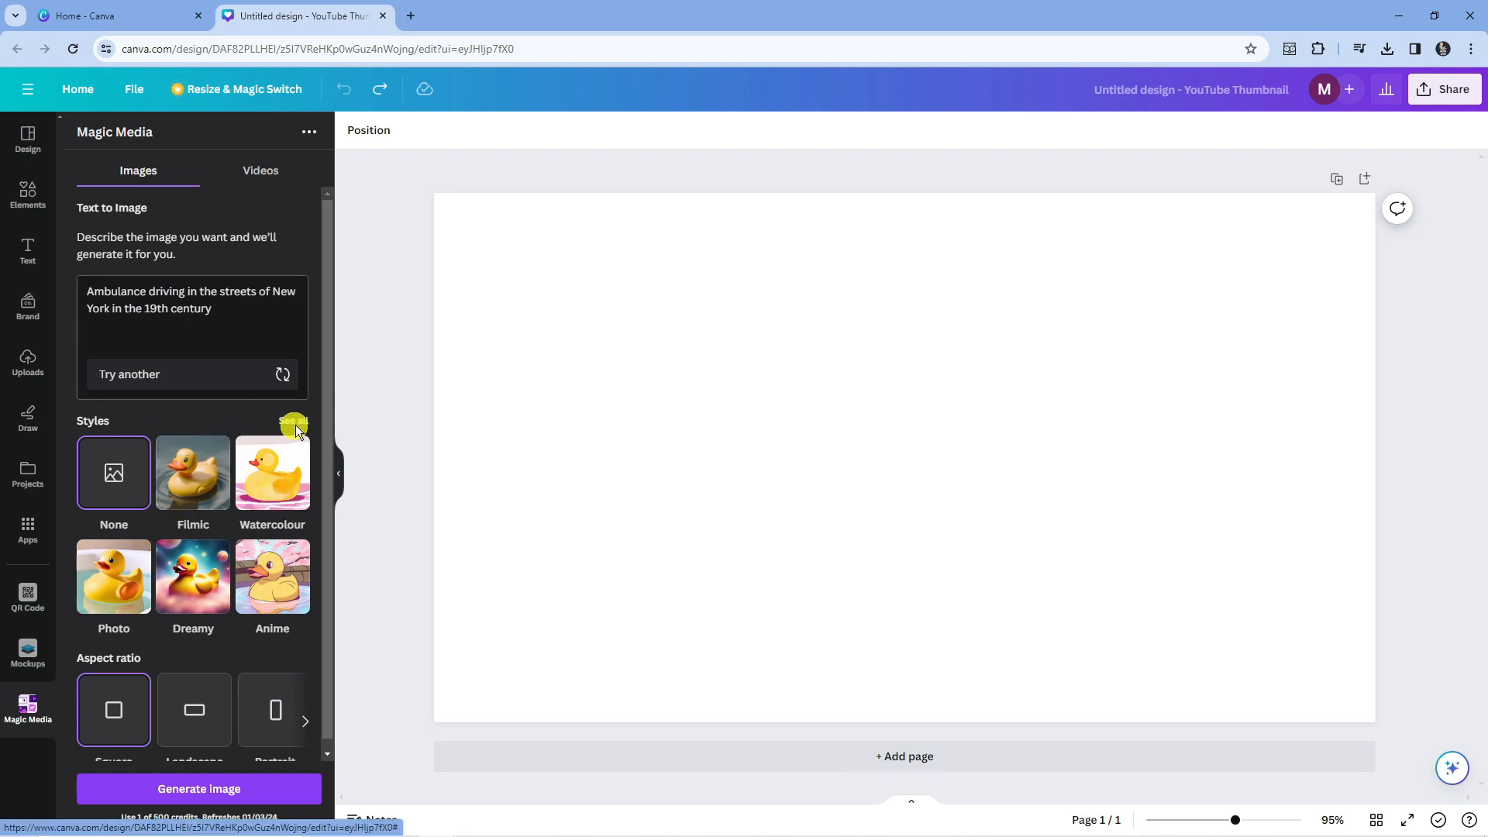
# Choose Photo from the full list of image styles.
pyautogui.click(291, 421)
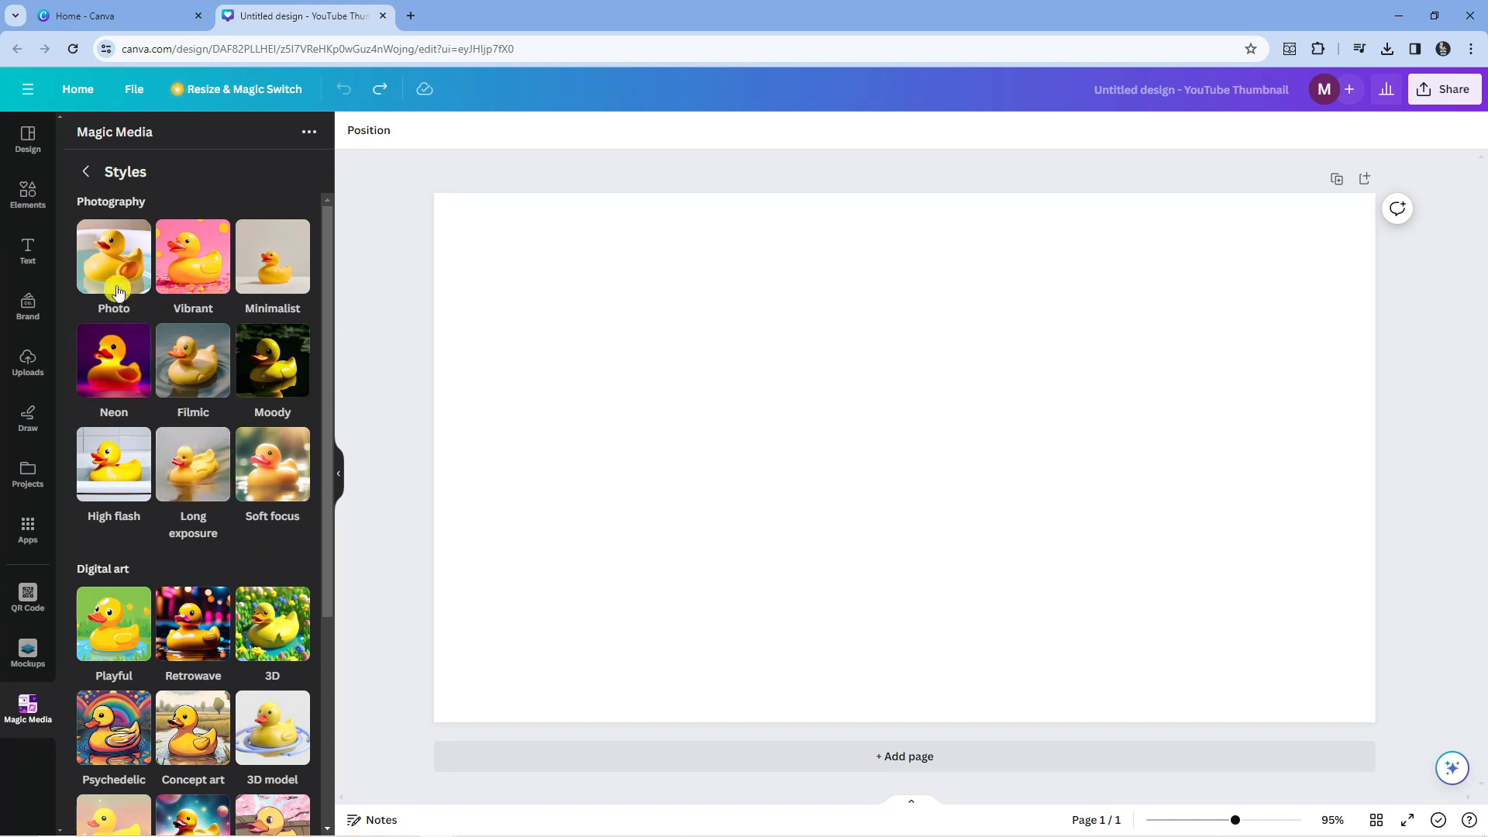
pyautogui.click(86, 171)
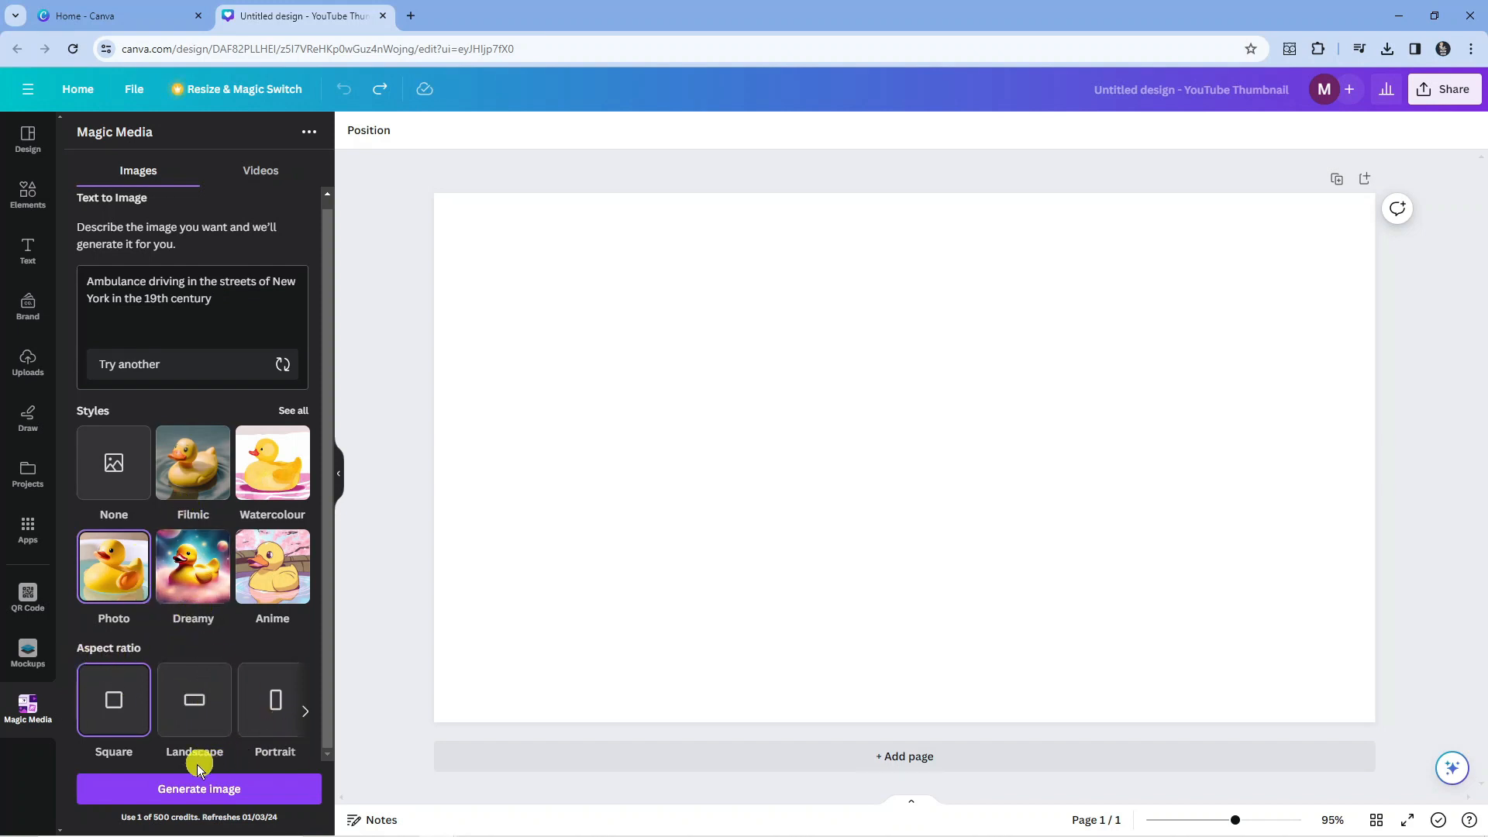
# Generate four photo-style images of the ambulance on old New York streets.
pyautogui.click(199, 789)
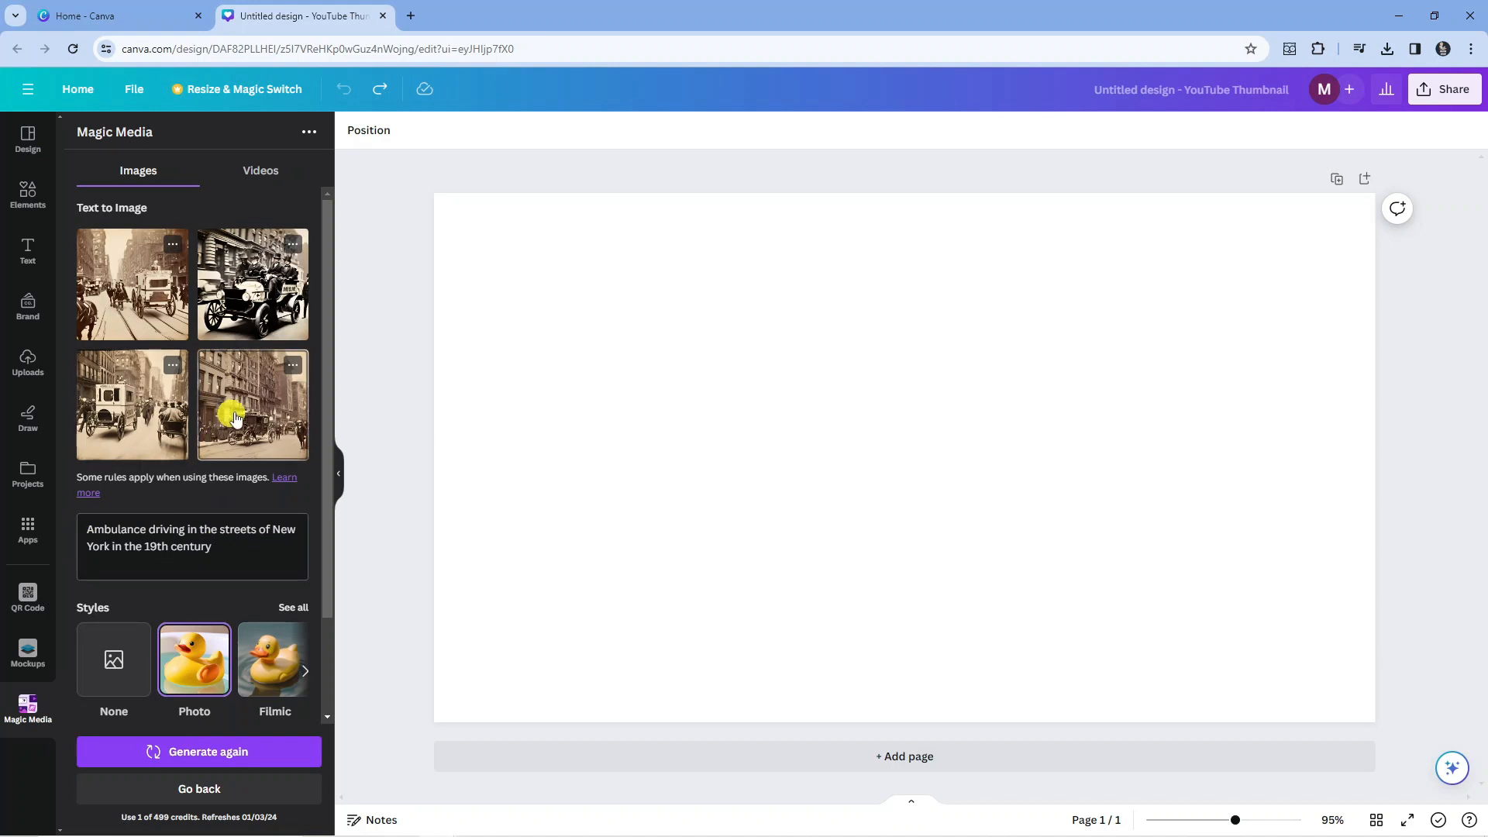
pyautogui.click(234, 417)
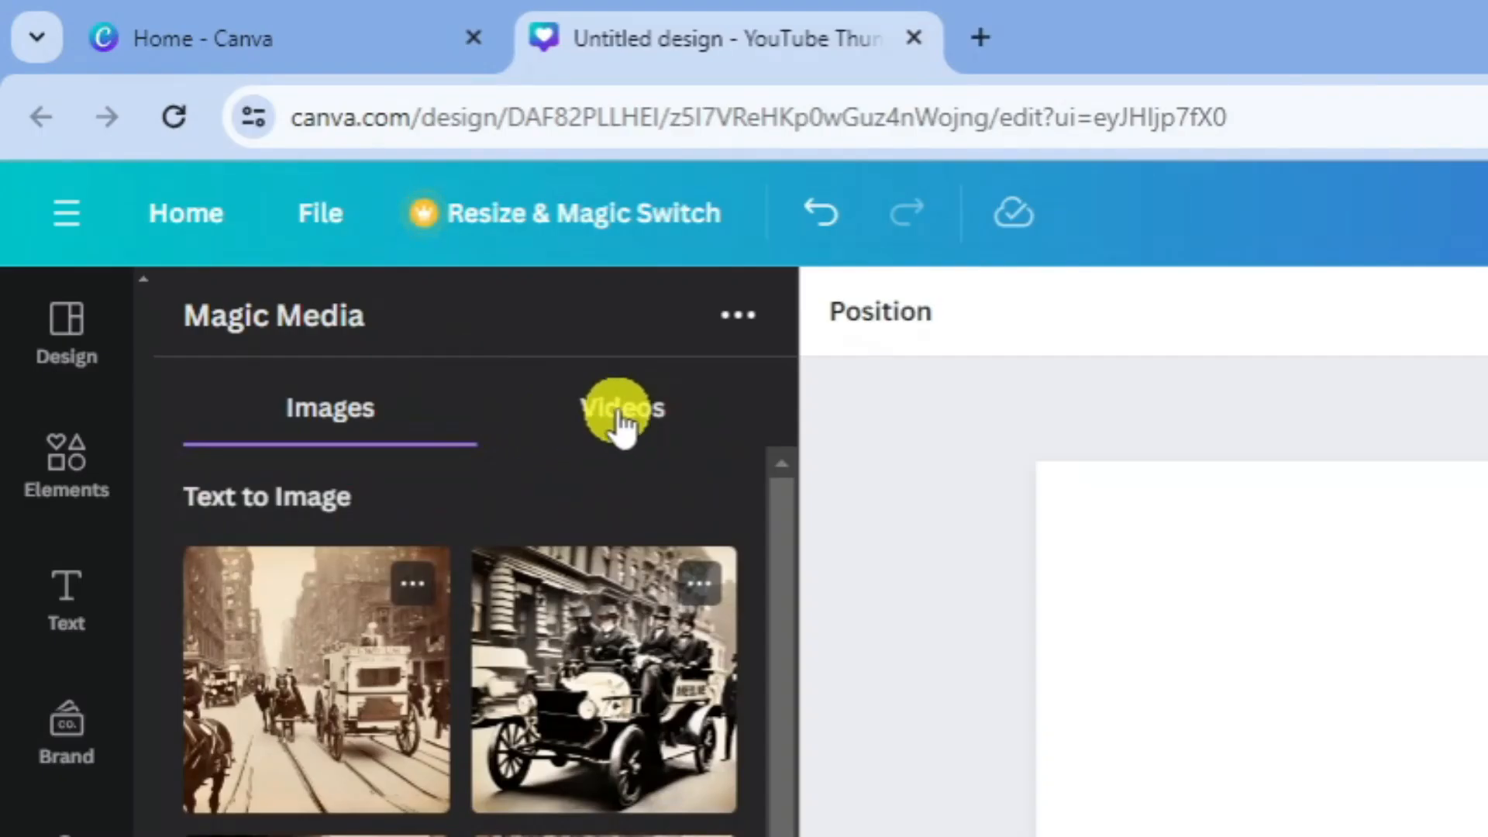
pyautogui.click(623, 409)
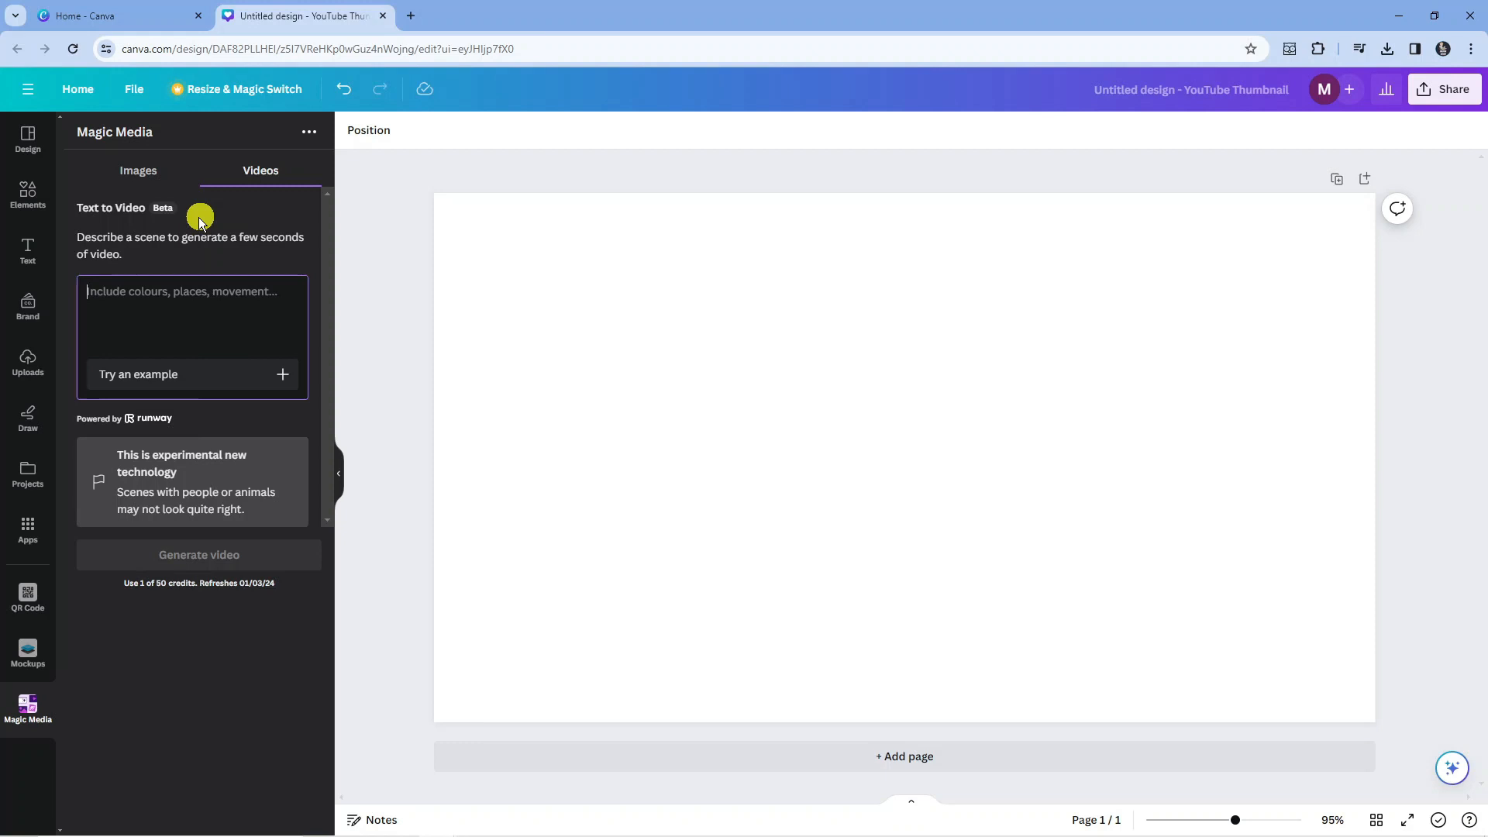
pyautogui.moveTo(168, 200)
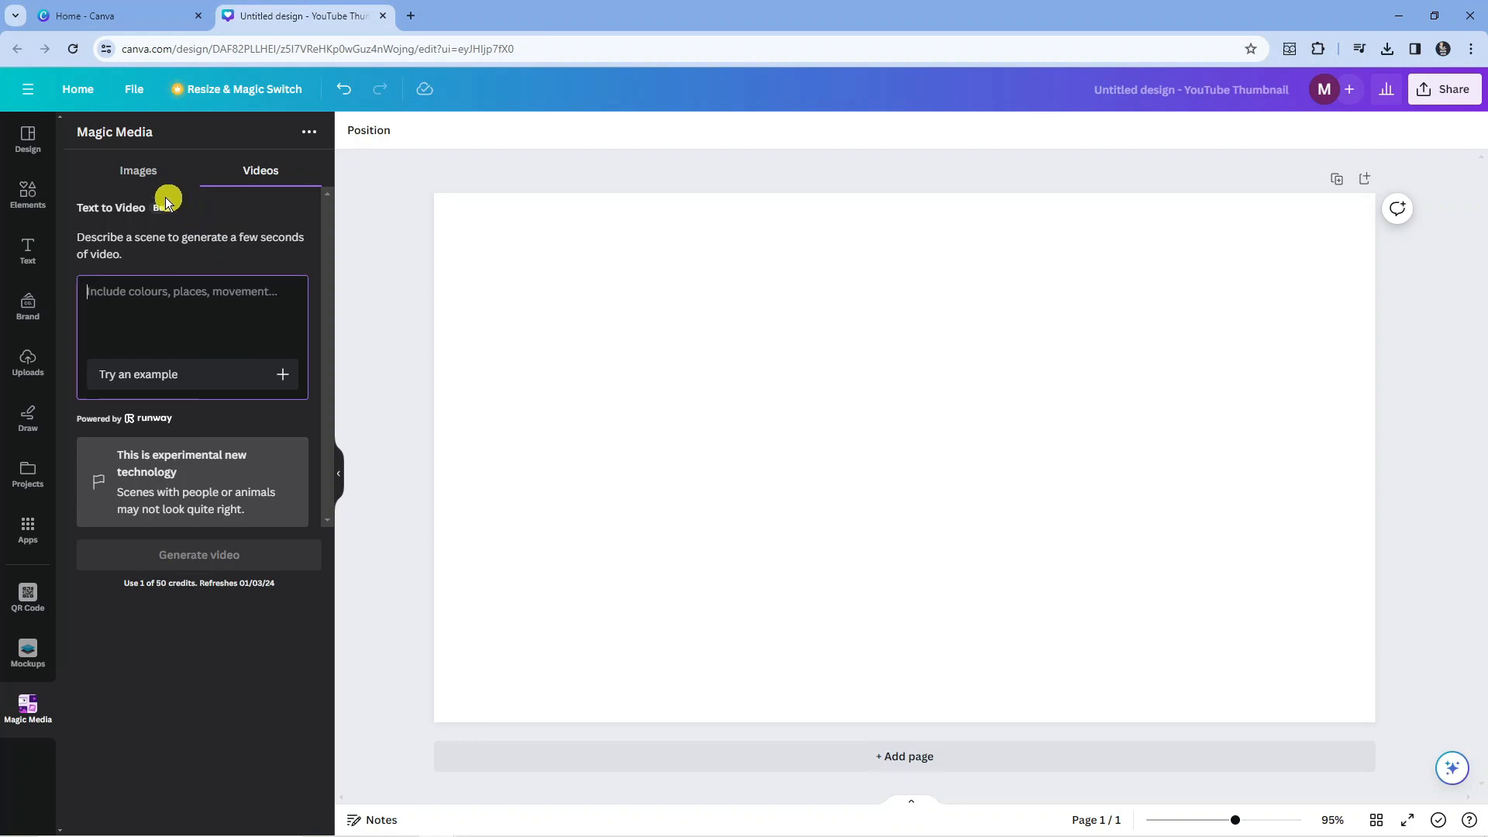
pyautogui.click(138, 171)
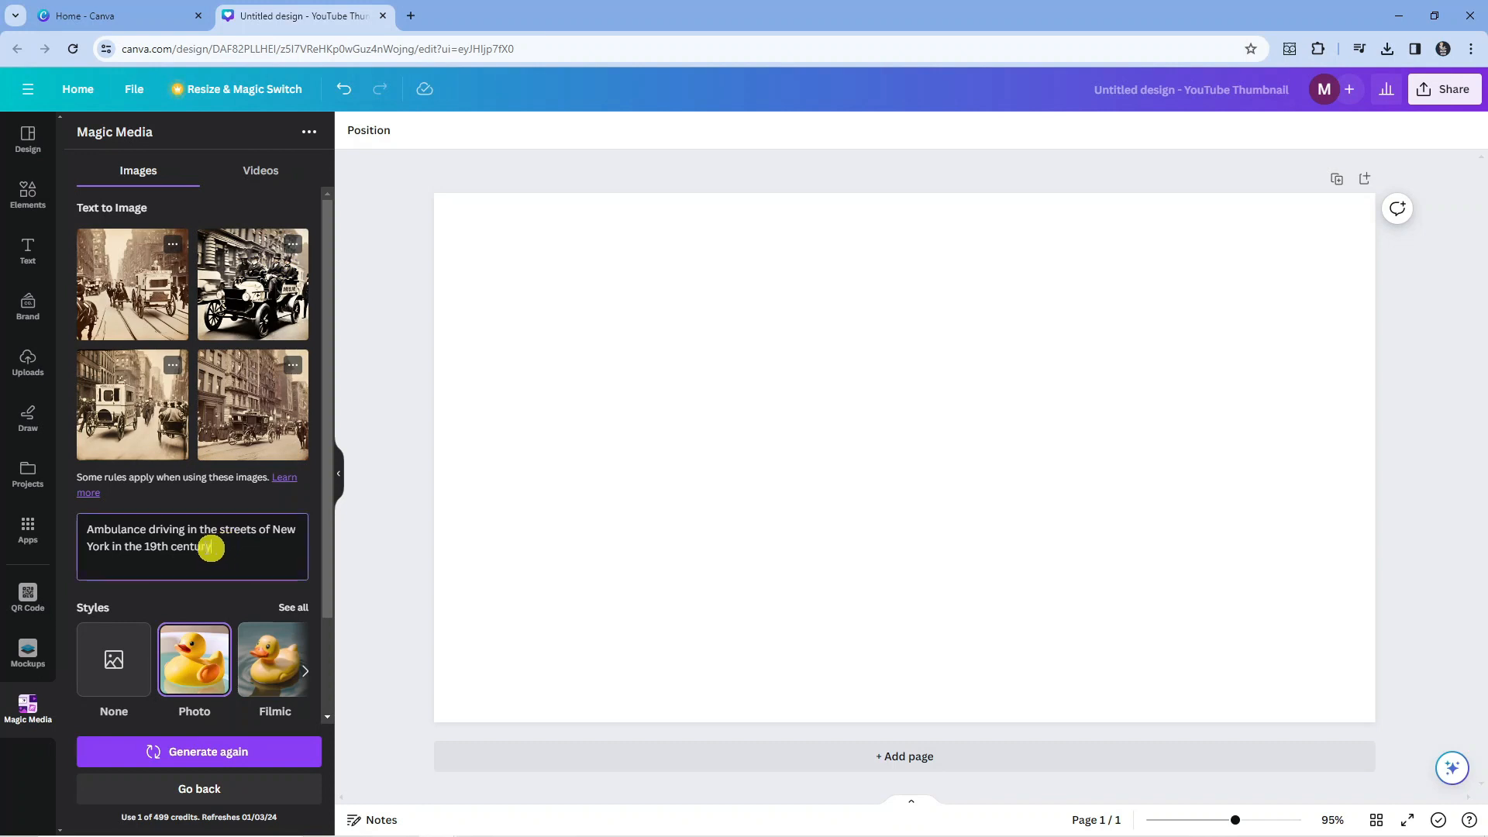
# Enter the prompt 'a sunny beach with lots of people and a big boat in the sea' and pick the Anime style.
pyautogui.write('a sunny beach with lots of people and a big boat in the sea')
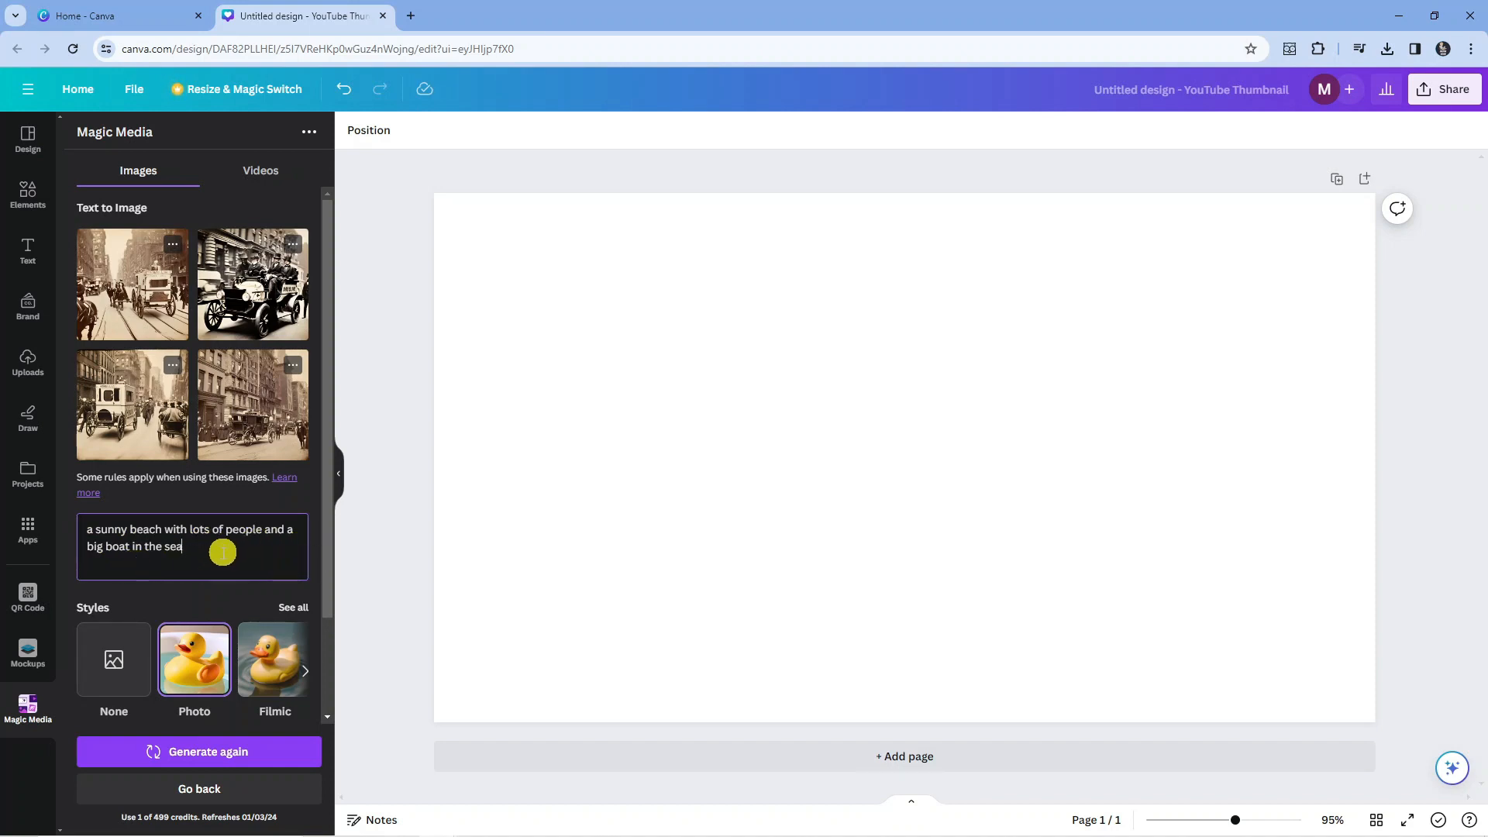
pyautogui.moveTo(224, 552)
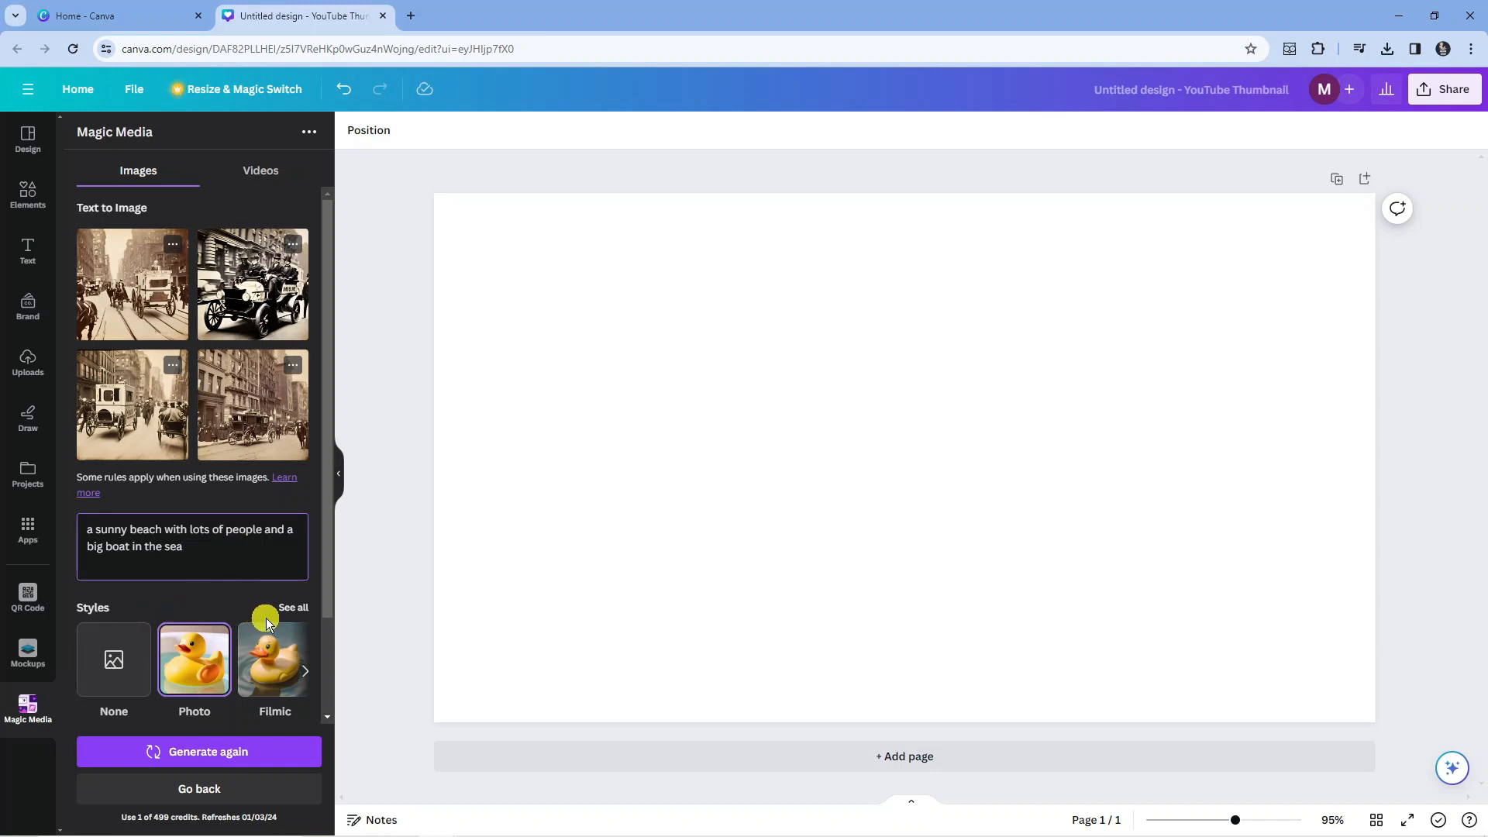
pyautogui.click(293, 608)
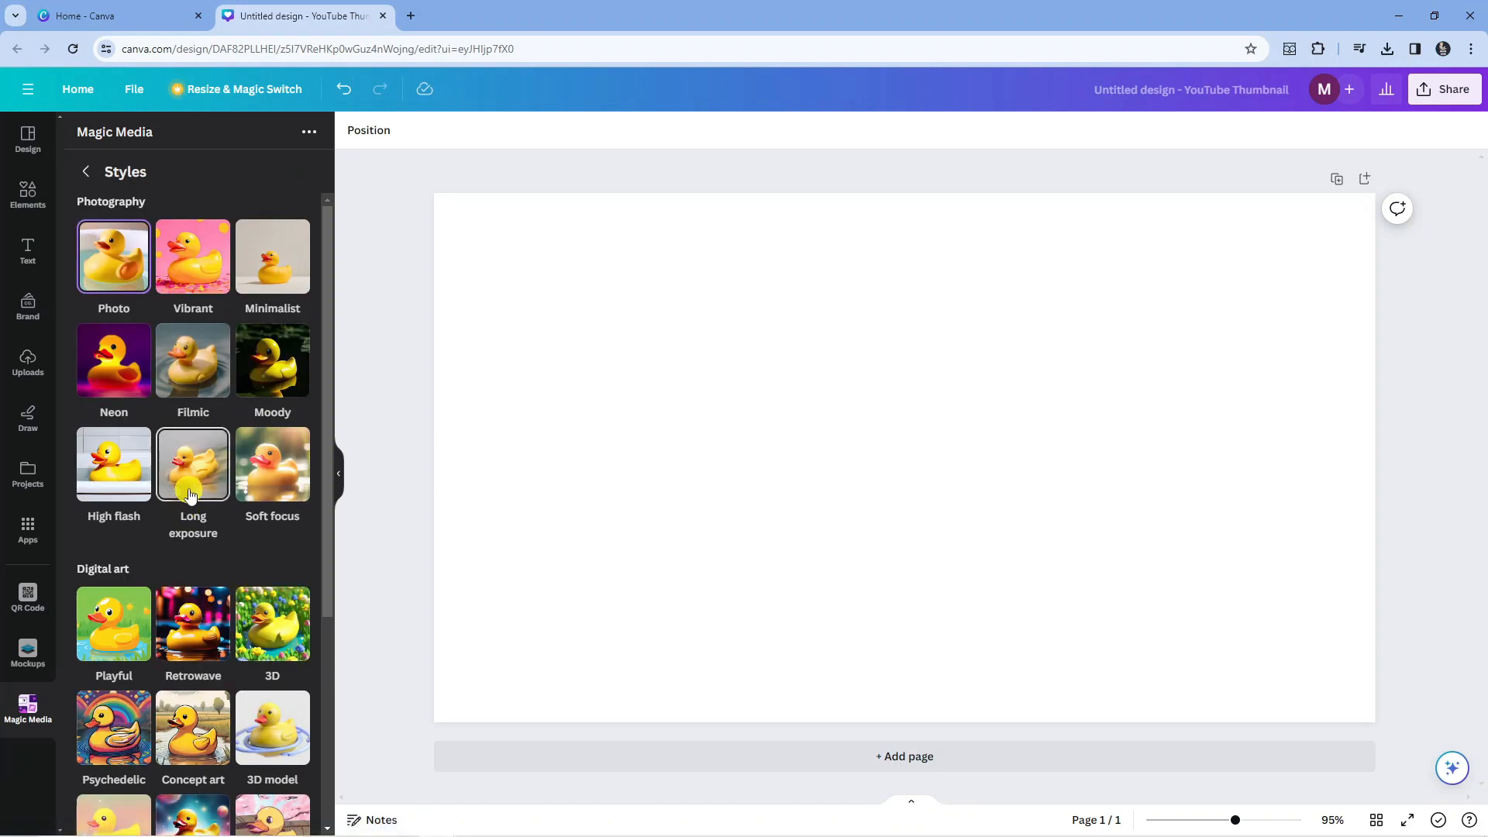
pyautogui.scroll(-3)
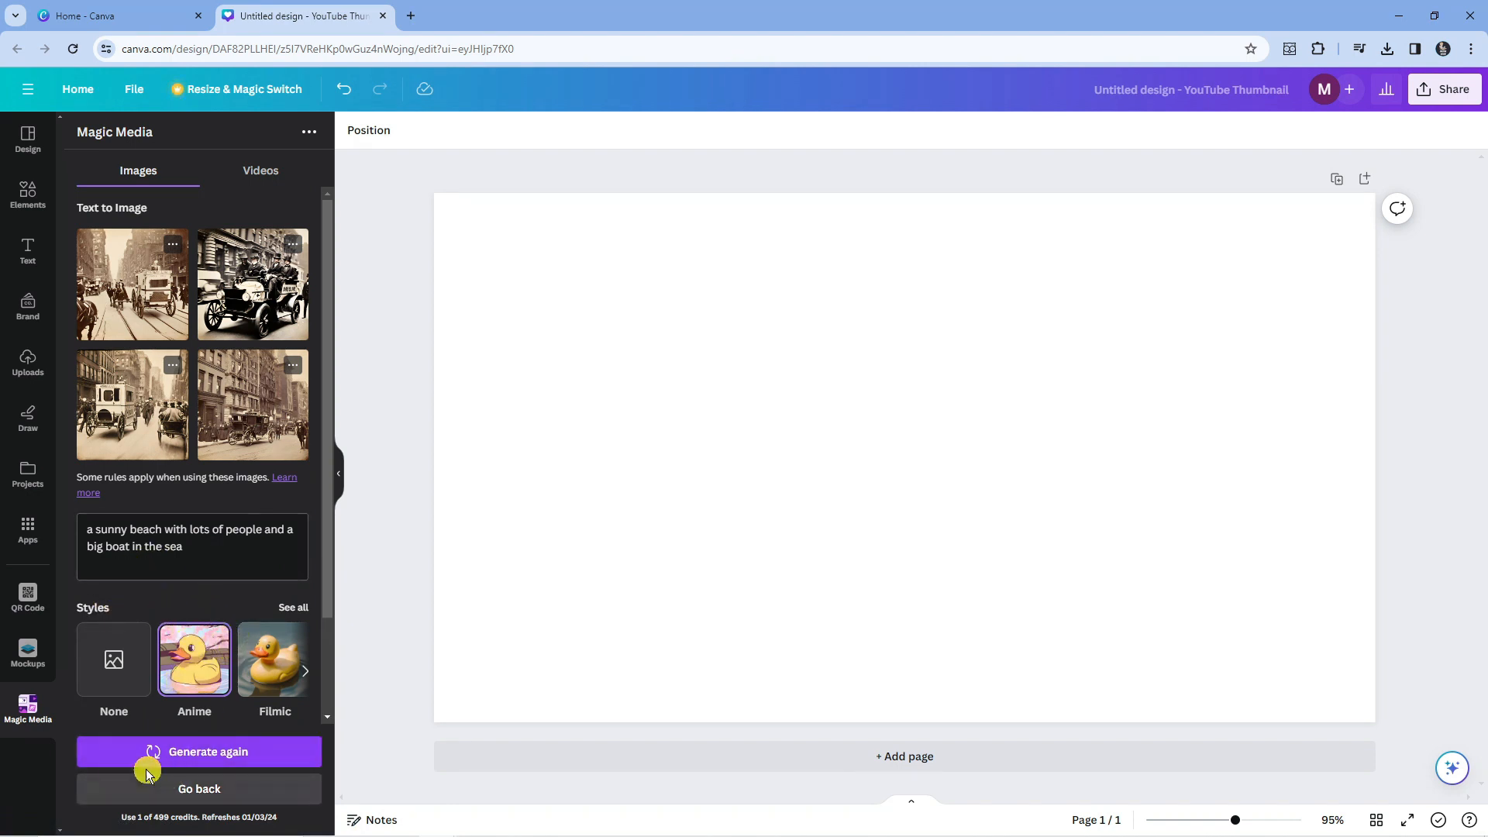
# Generate four anime-style images from the crowded beach-and-boat prompt.
pyautogui.click(198, 752)
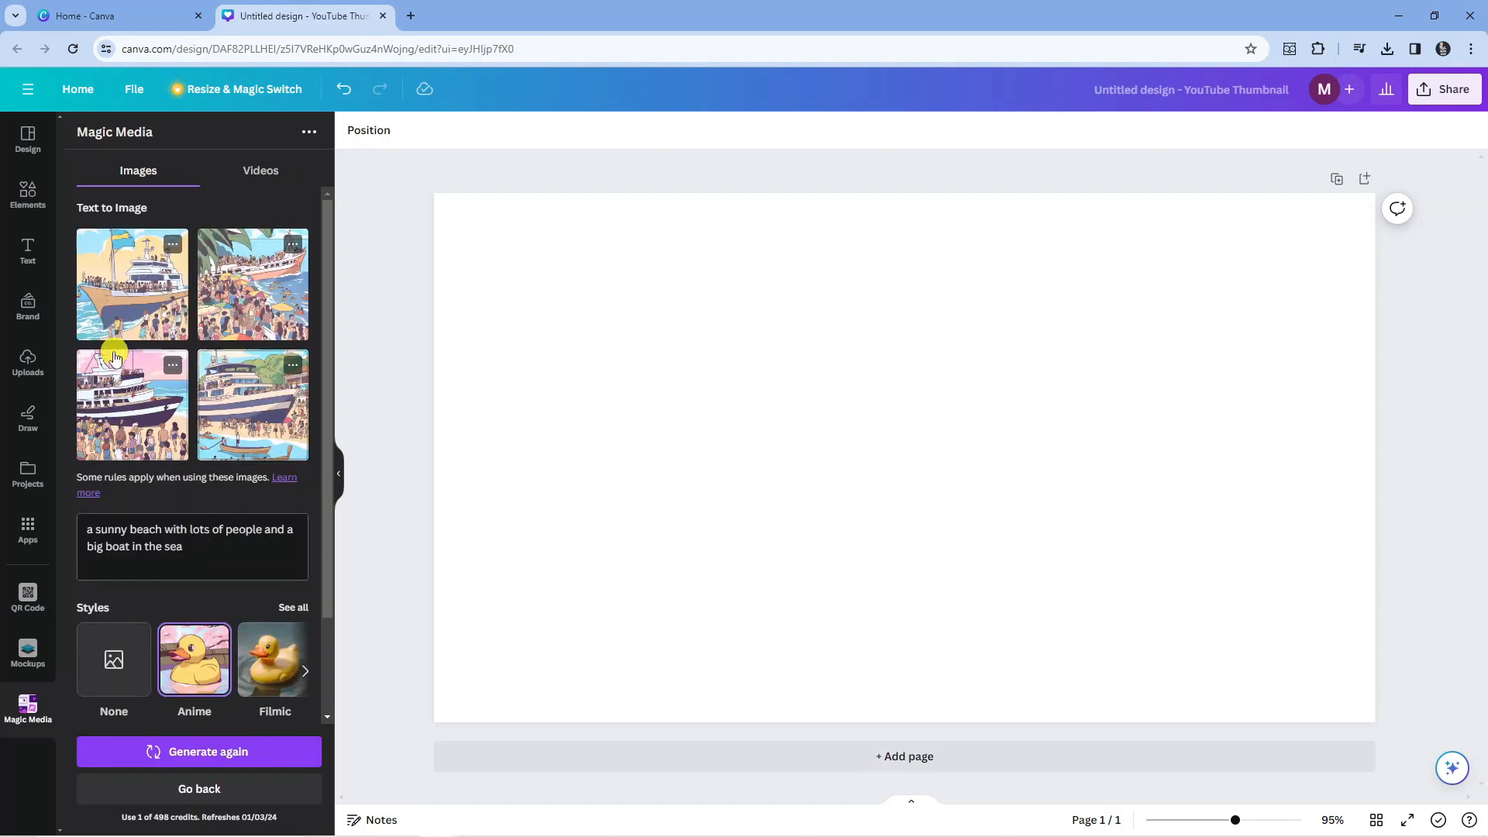
pyautogui.moveTo(264, 485)
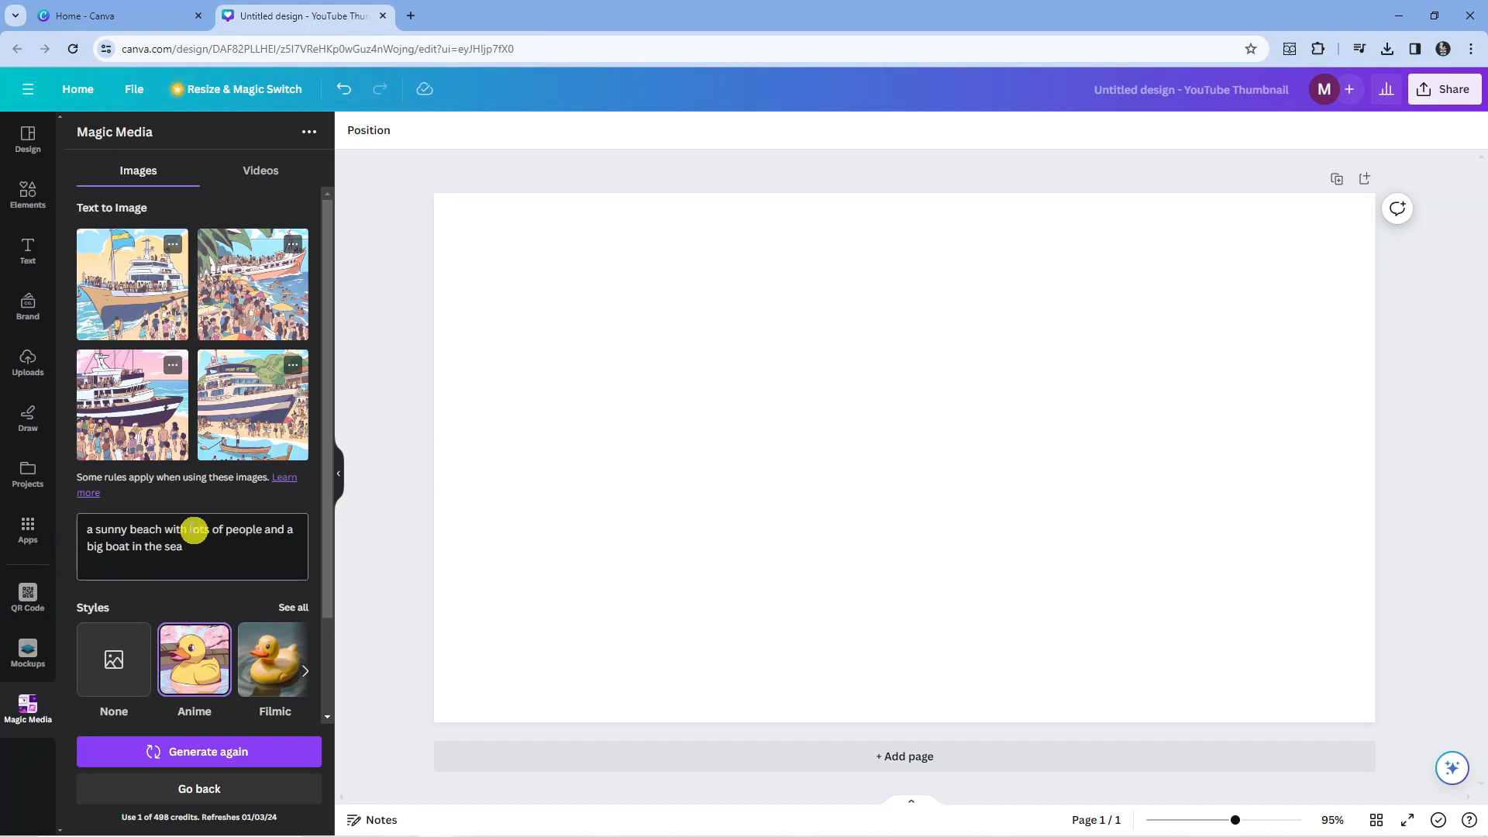
pyautogui.moveTo(155, 409)
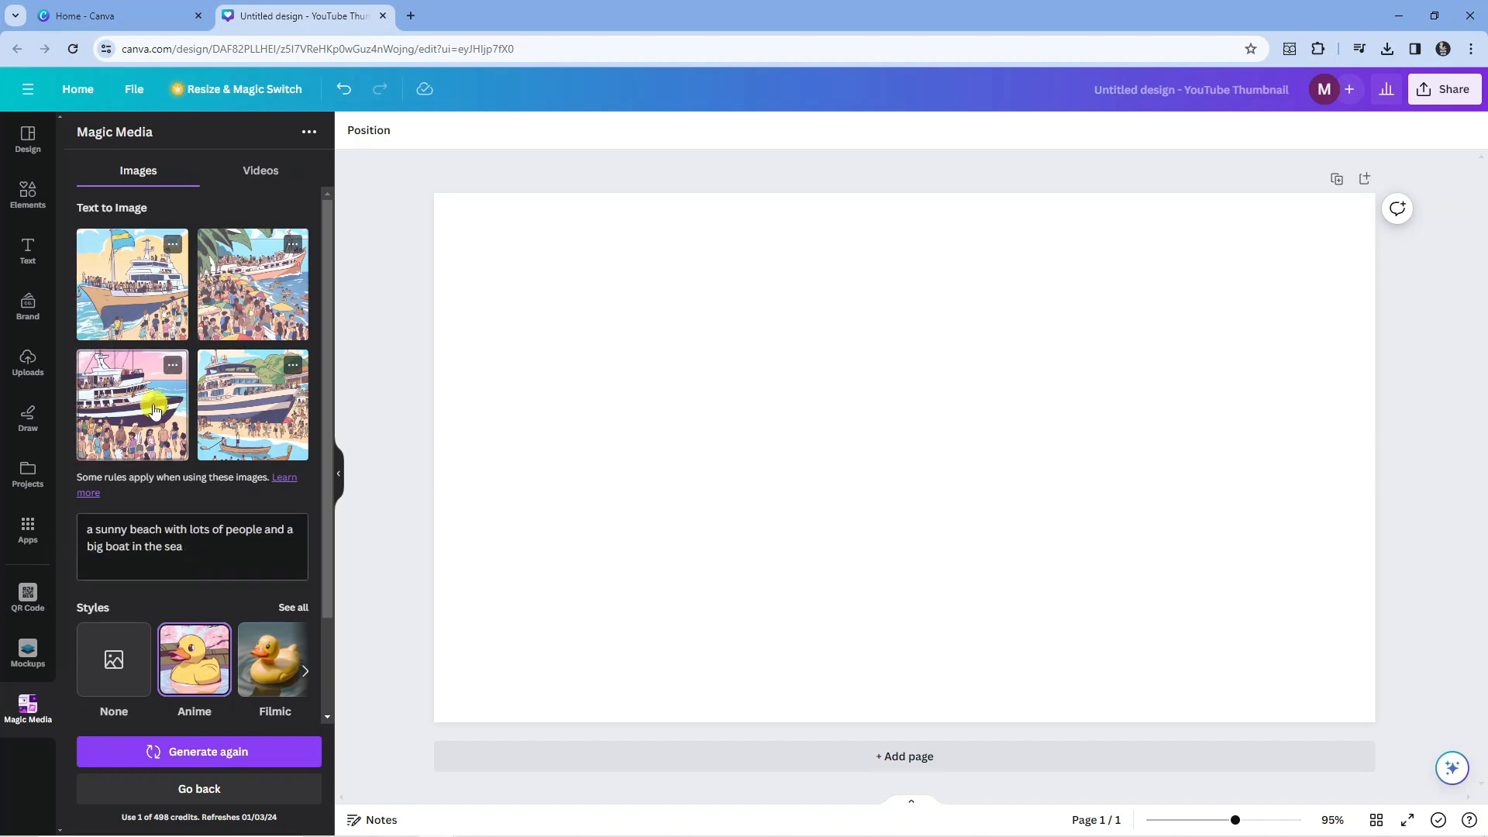
# Place an anime beach image on the canvas, then insert the palm-framed beach-and-boat image instead.
pyautogui.click(155, 410)
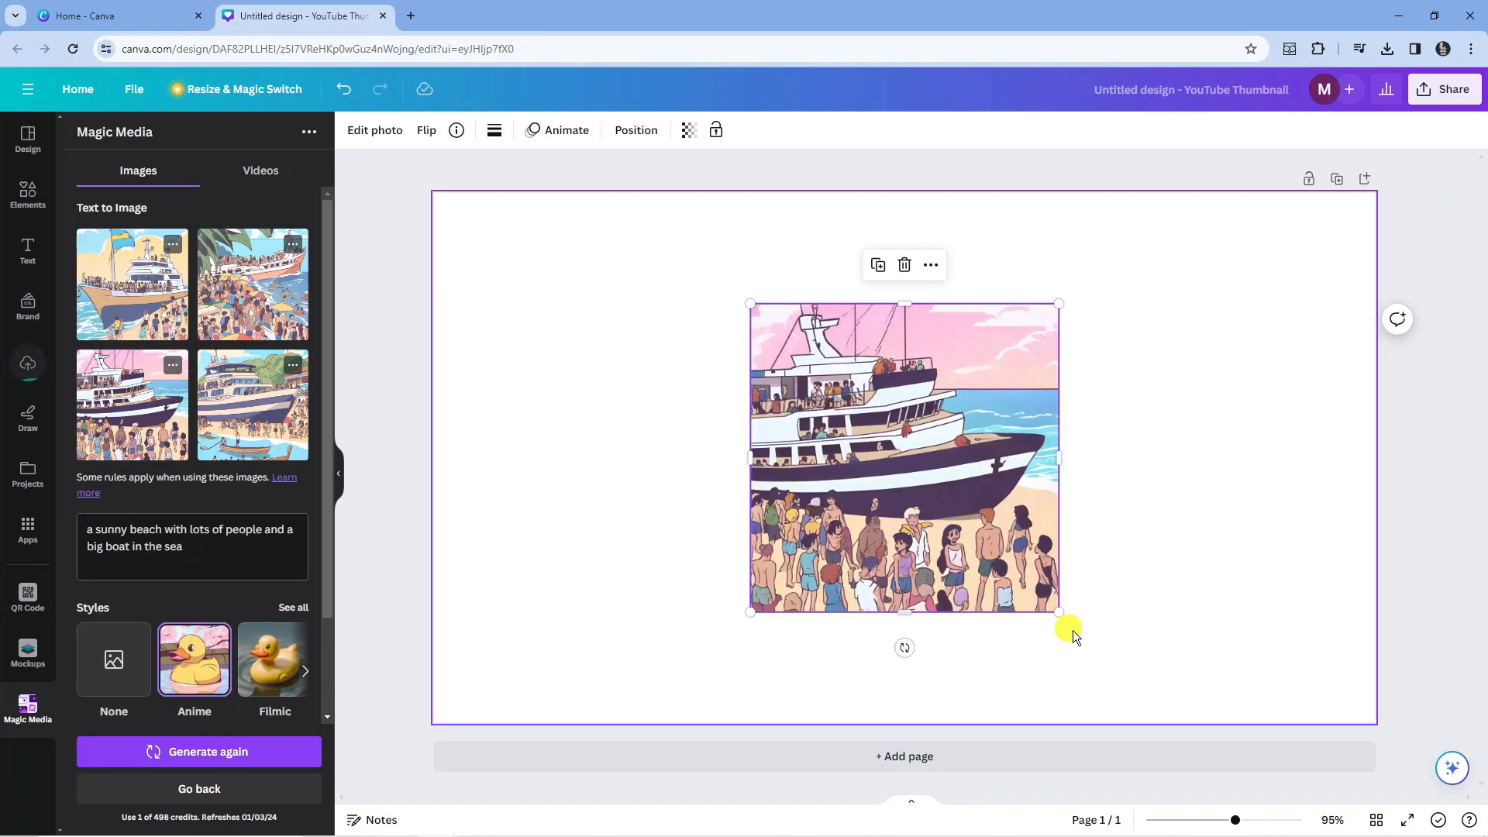
pyautogui.moveTo(1059, 613); pyautogui.dragTo(1135, 687)
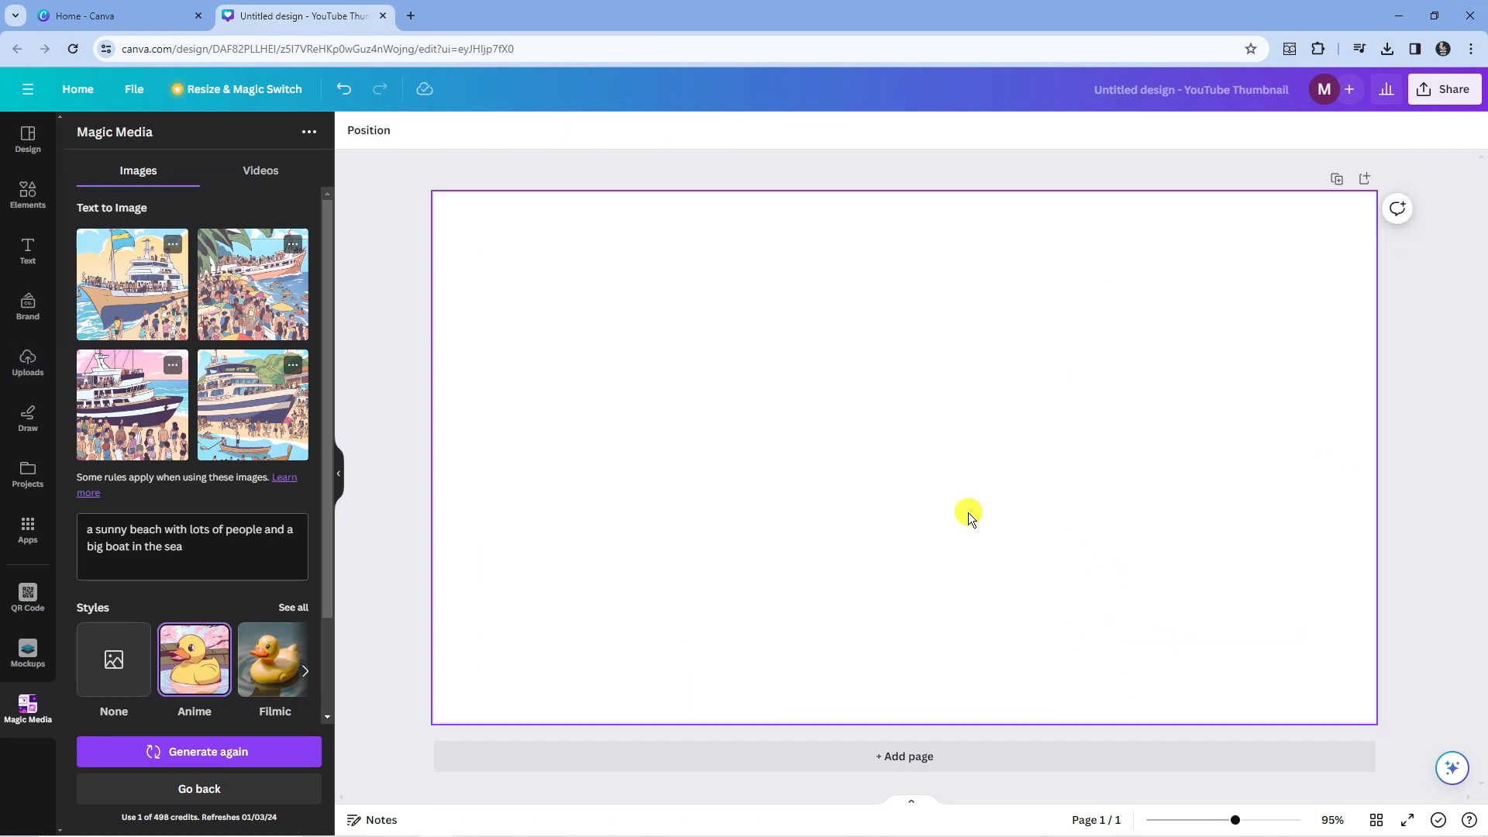
pyautogui.click(251, 283)
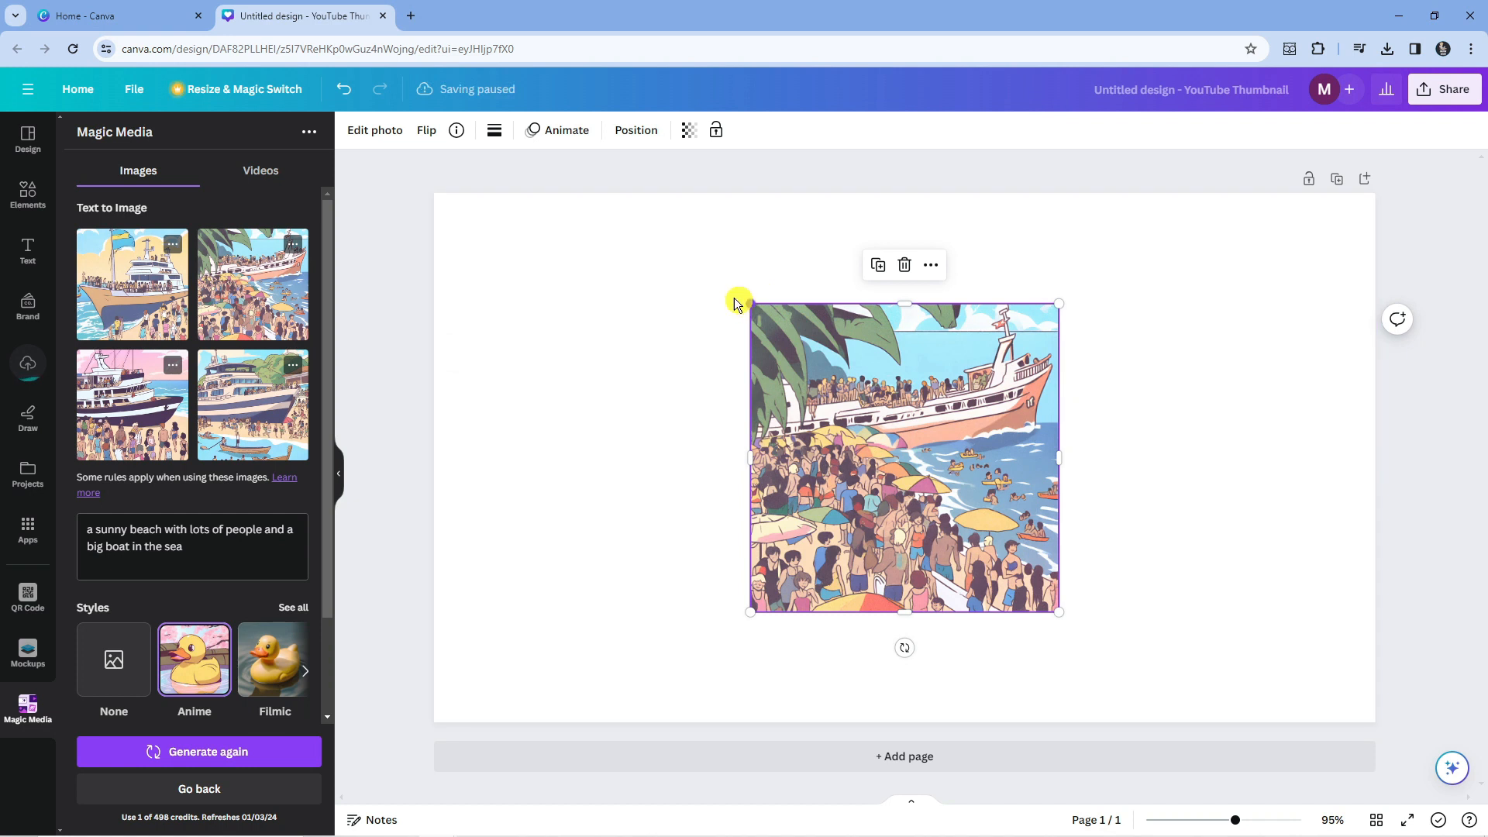